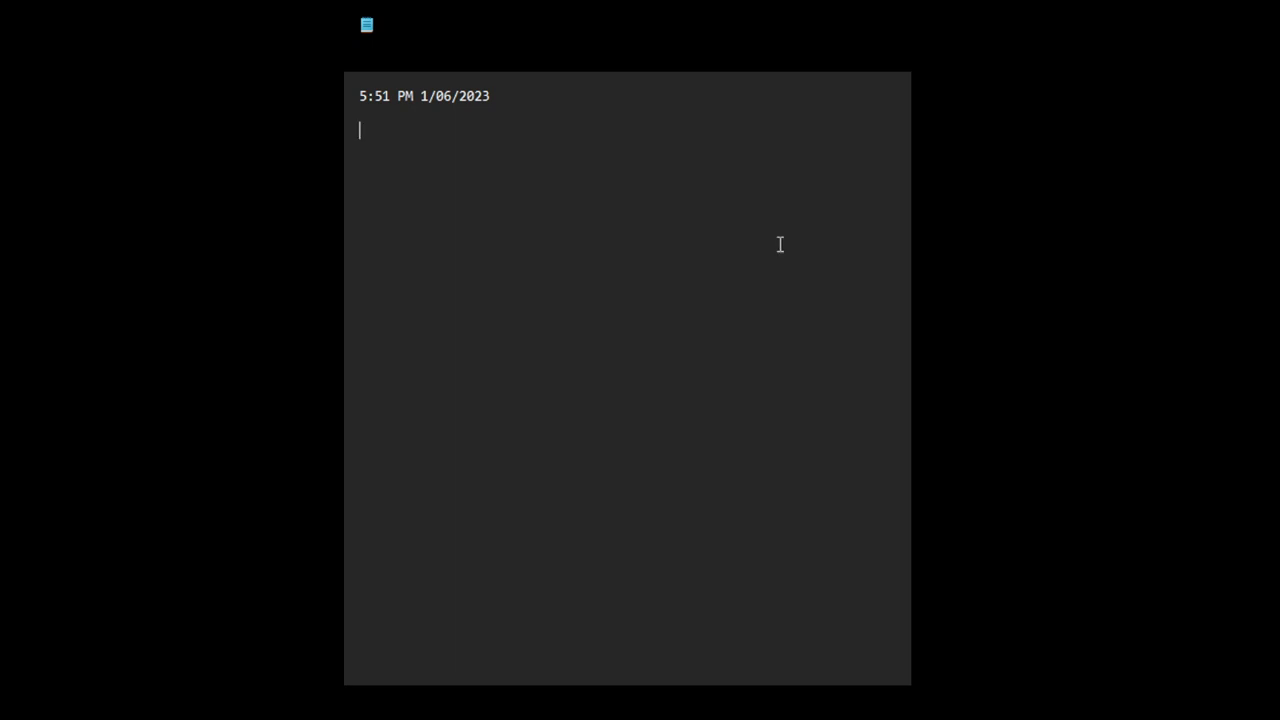
Step: Add the heading 'break from social media' beneath the timestamp
type("br")
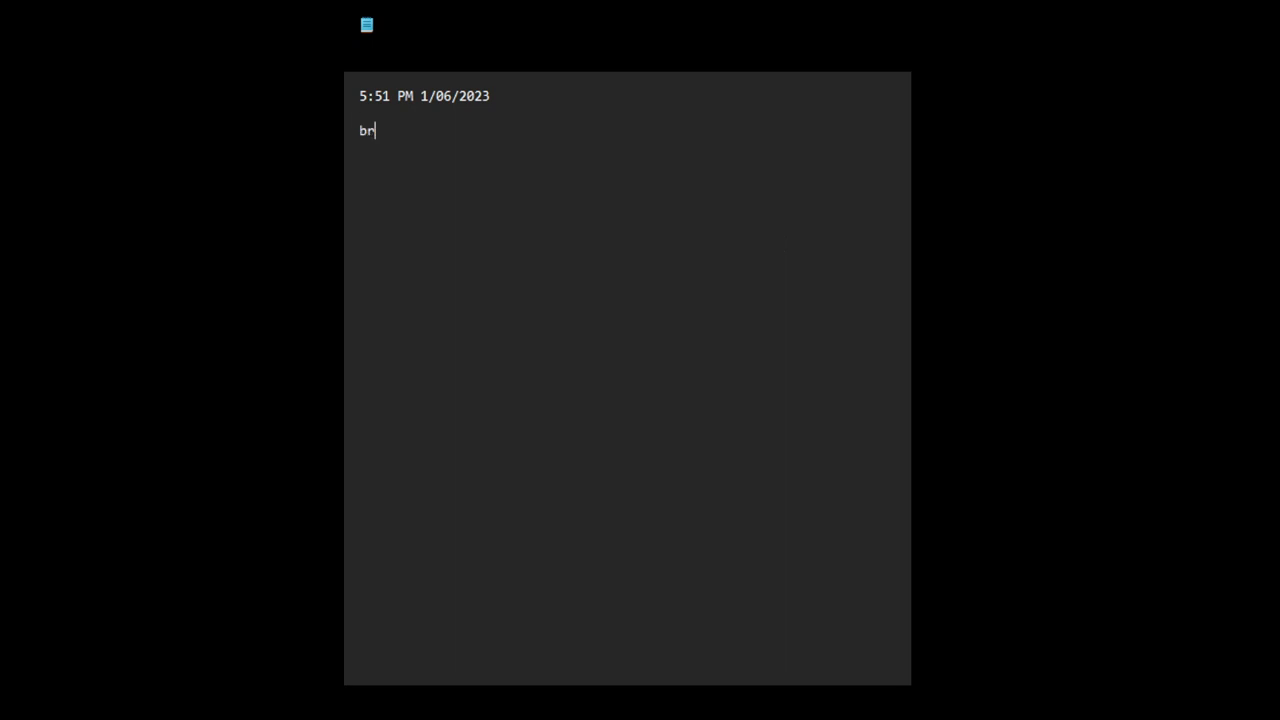
type("eak from")
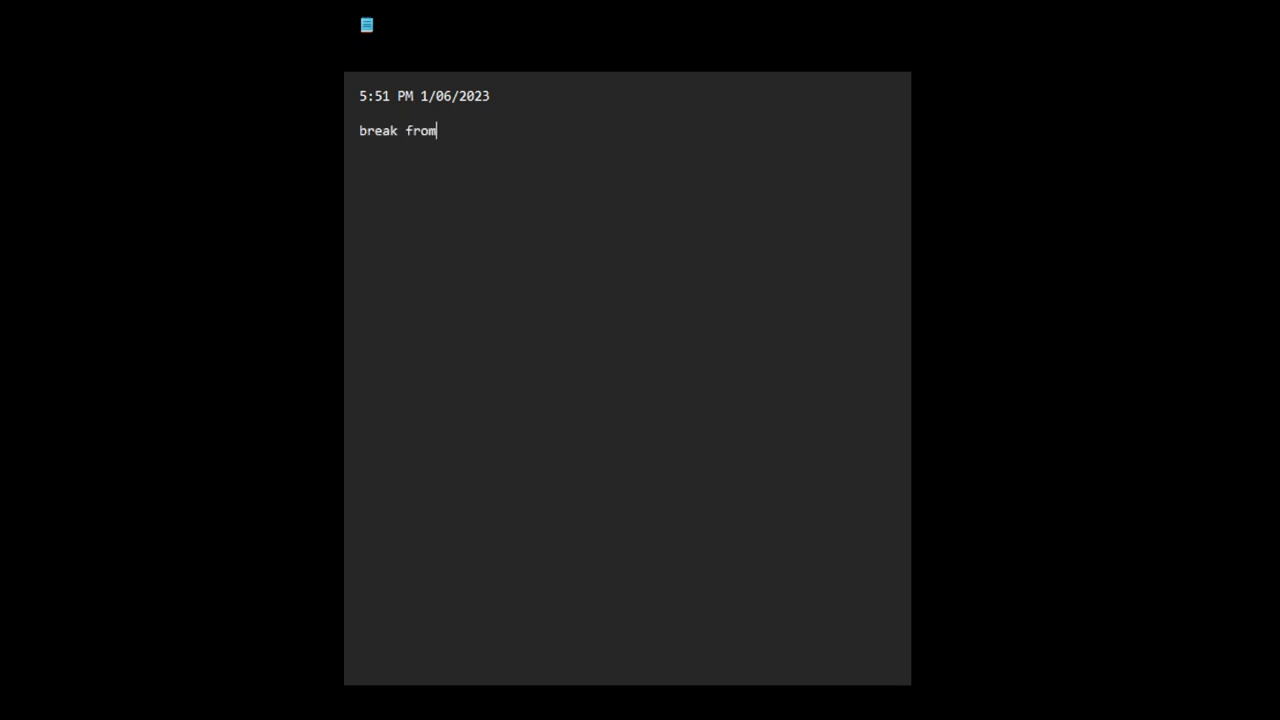
type("social m")
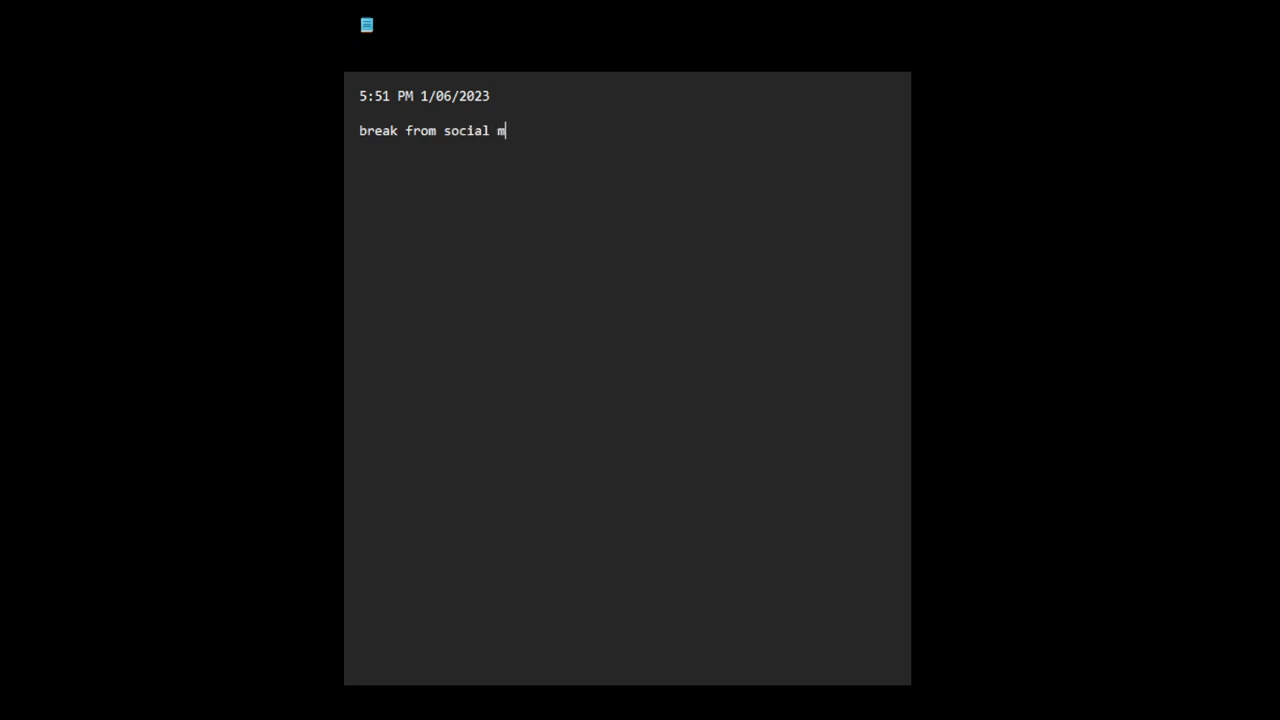
type("edia")
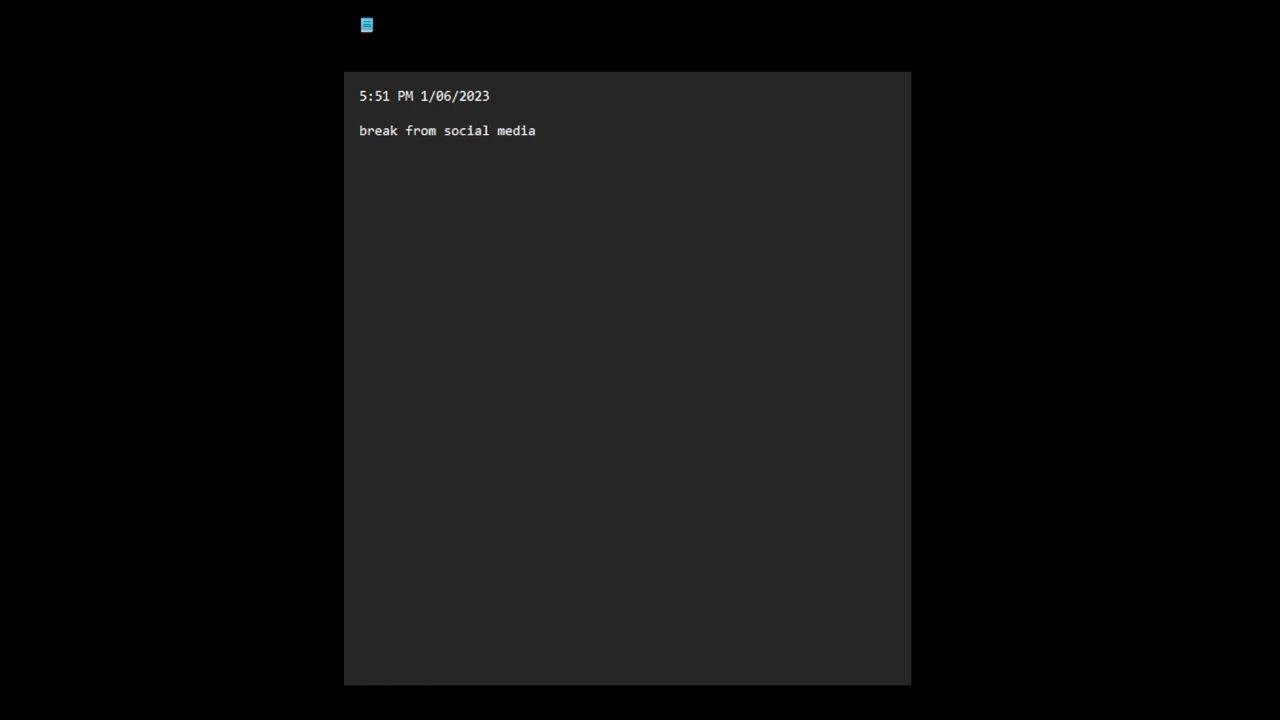
Step: Write the two-line reason about stepping away from social media to improve mental health
type("i need to take a break from")
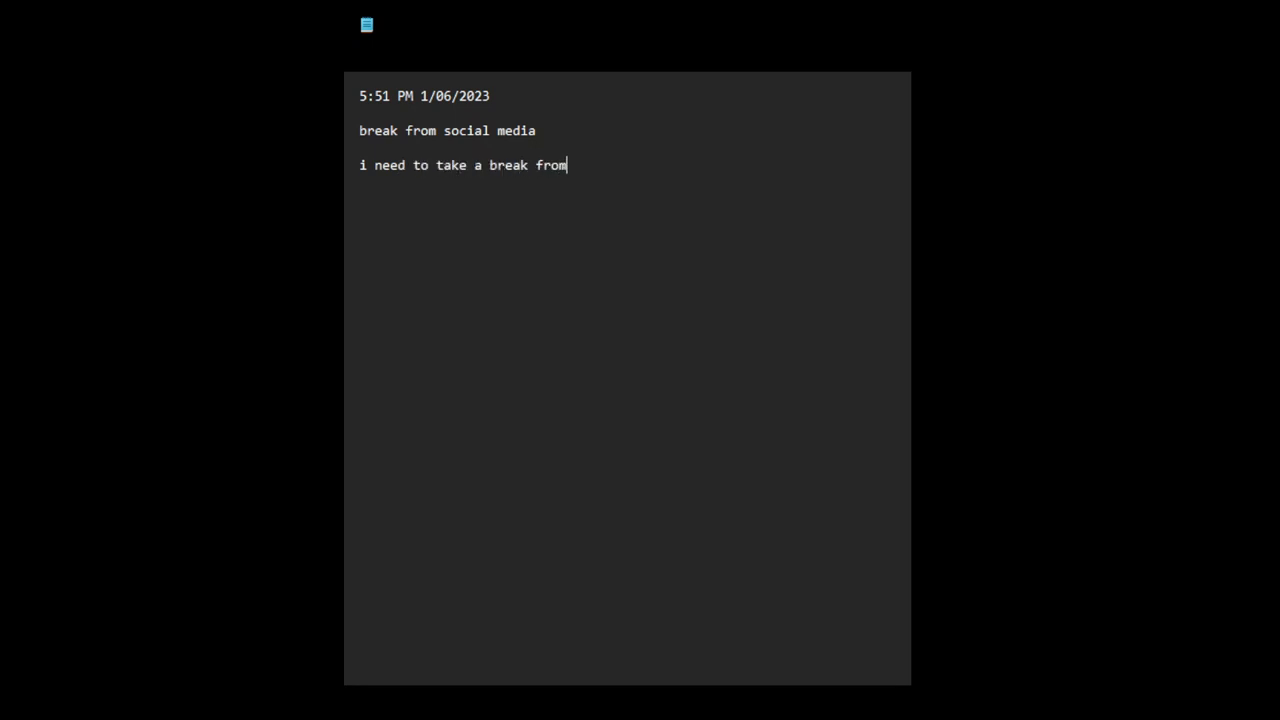
type("social me")
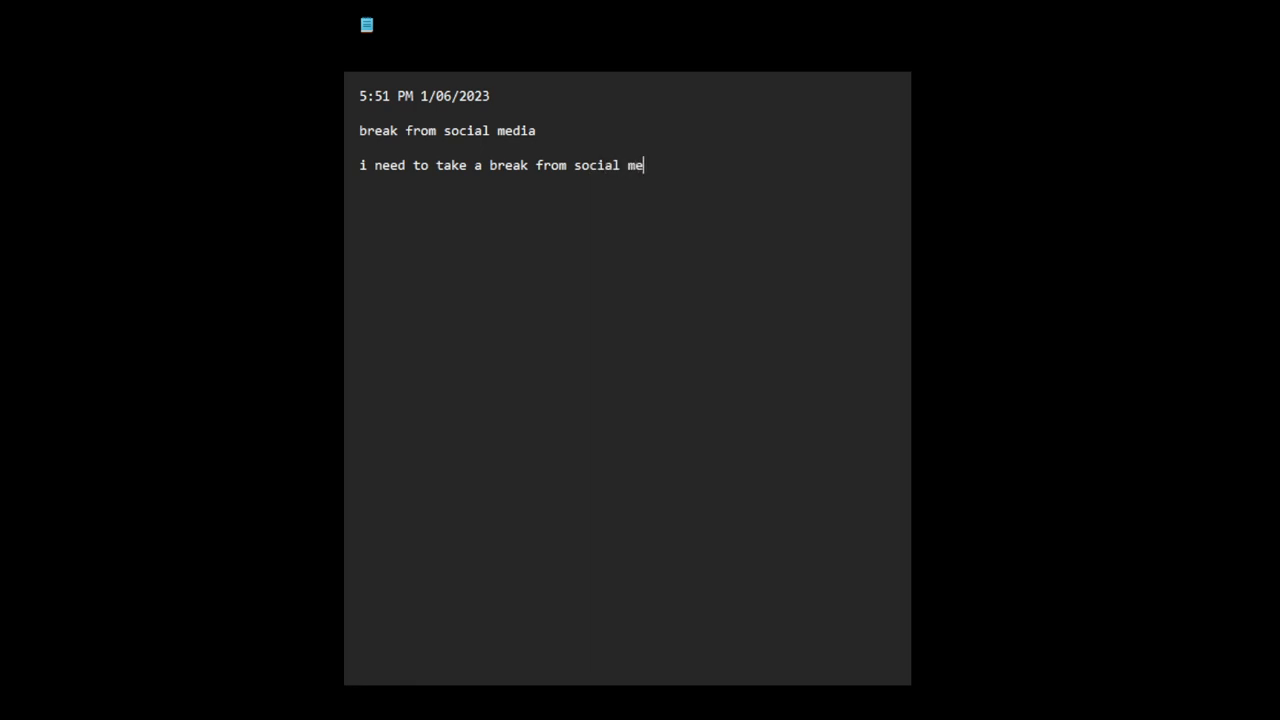
type("dia")
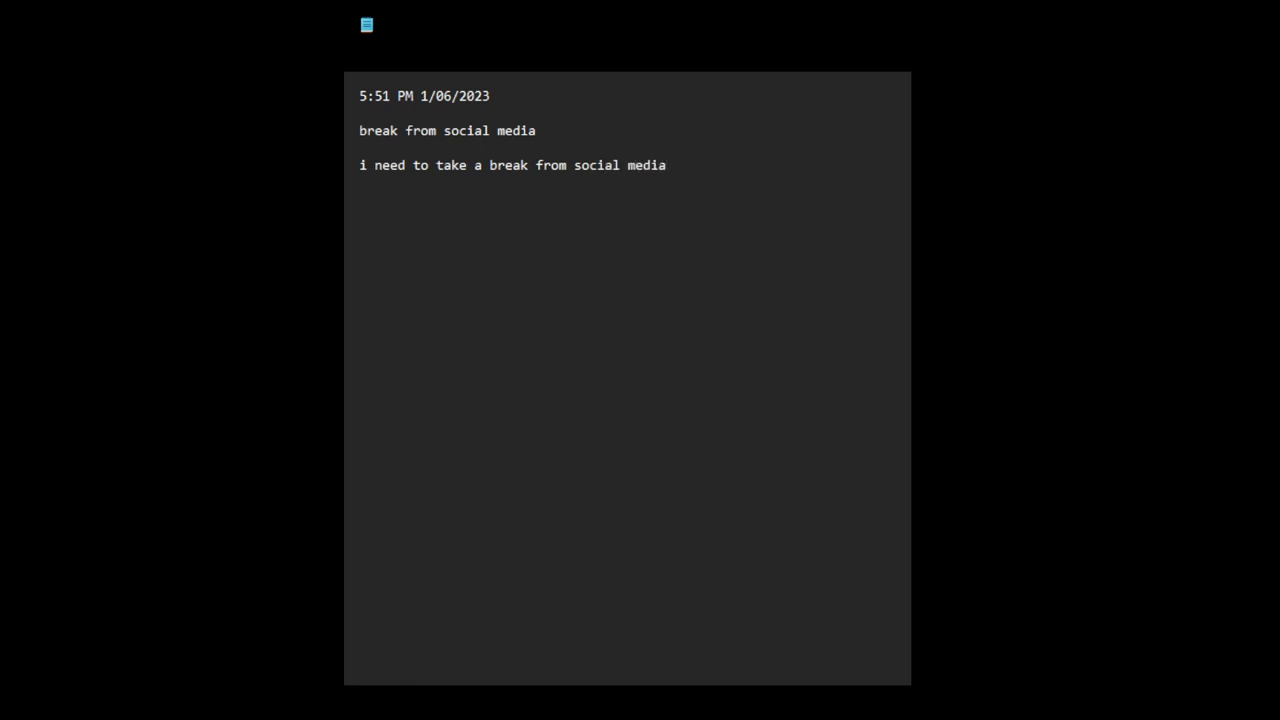
type("to hopefu")
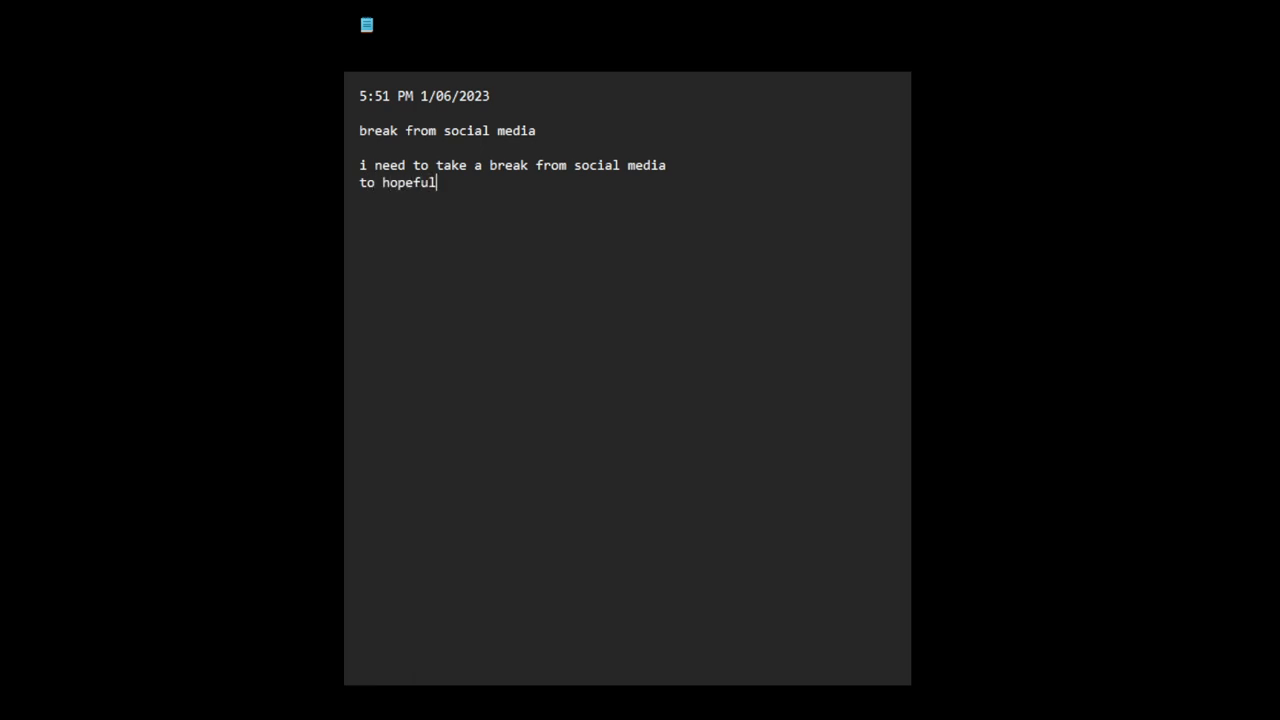
type("ly im")
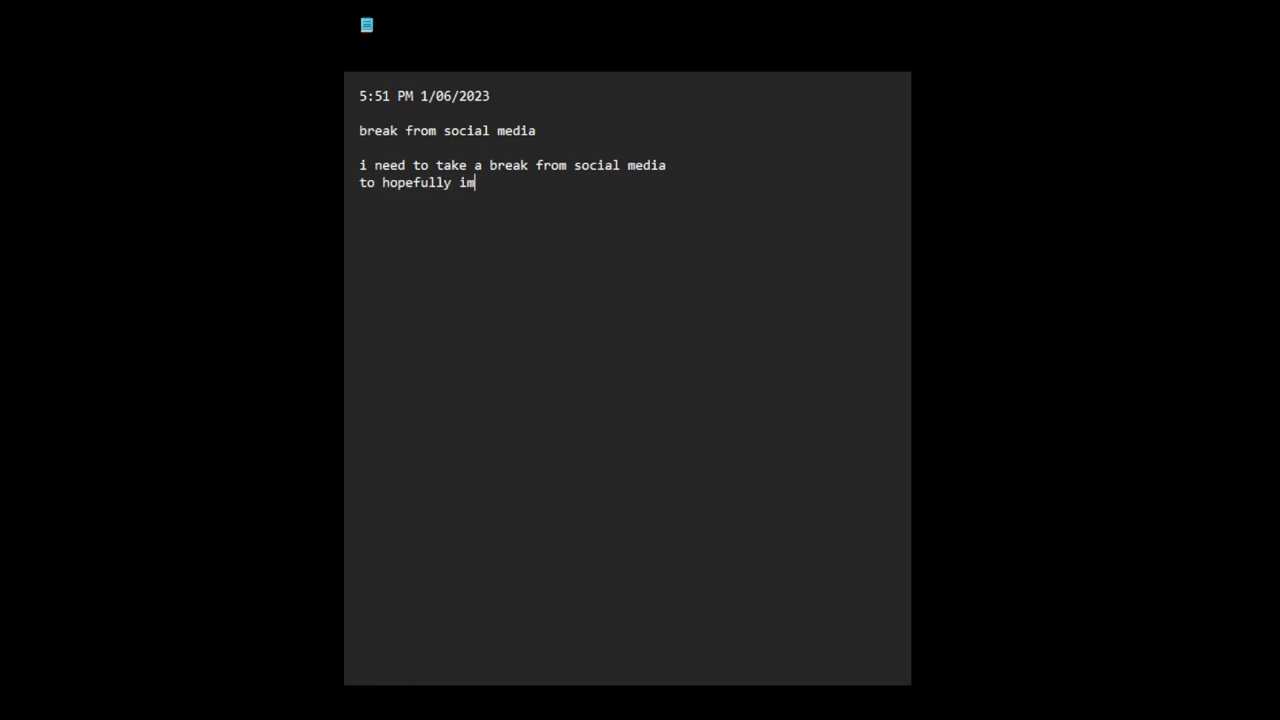
type("prove my me")
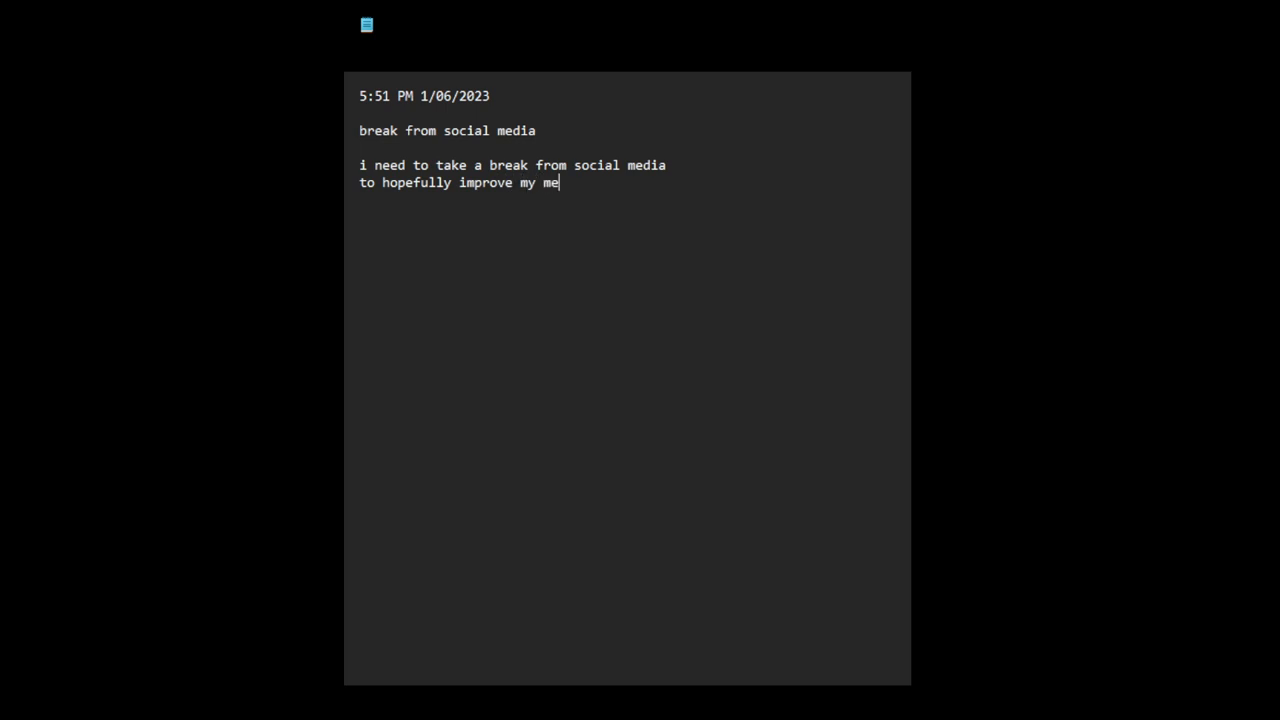
type("ntal health")
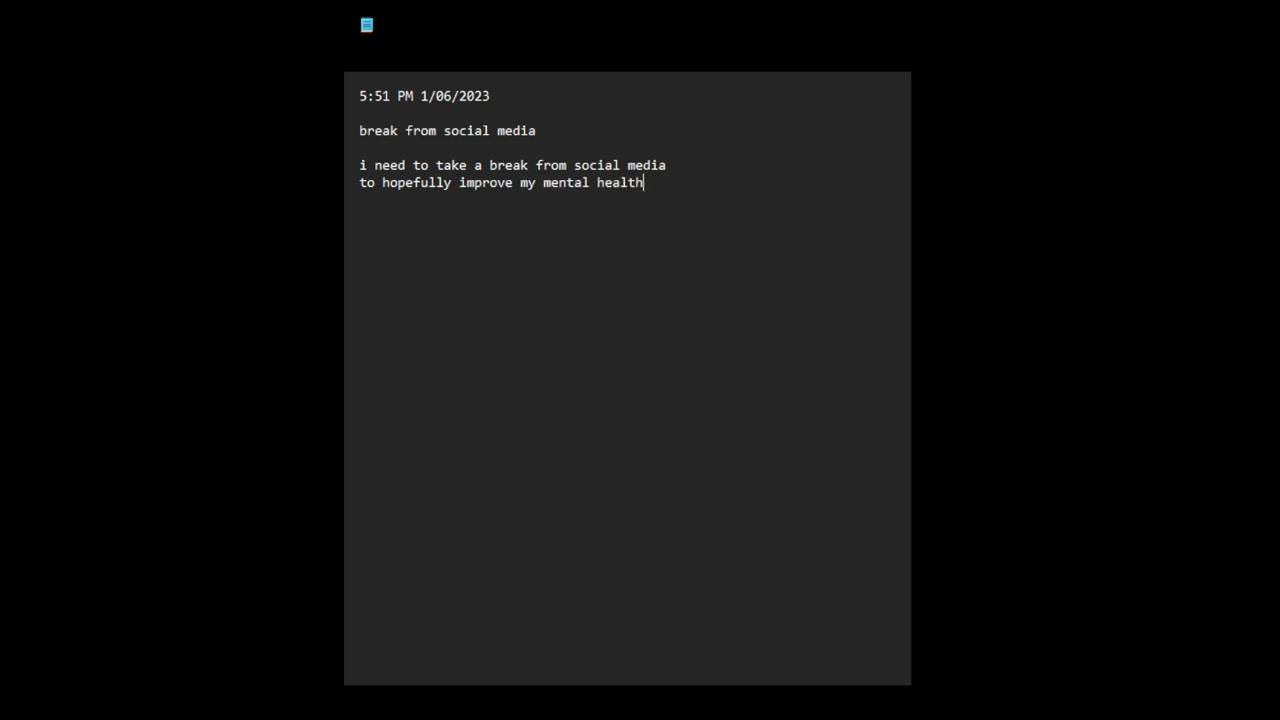
key("enter")
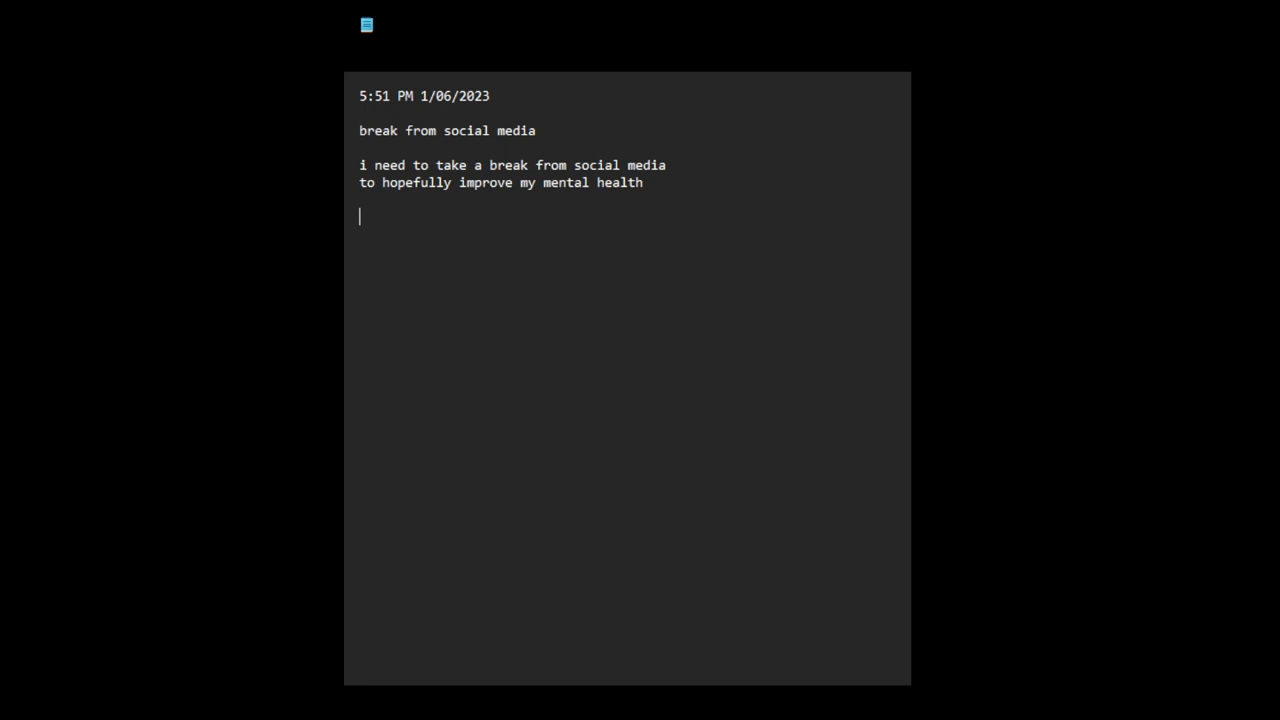
Step: Write 'i am a social media addict' and start the next paragraph with 'for th'
type("i")
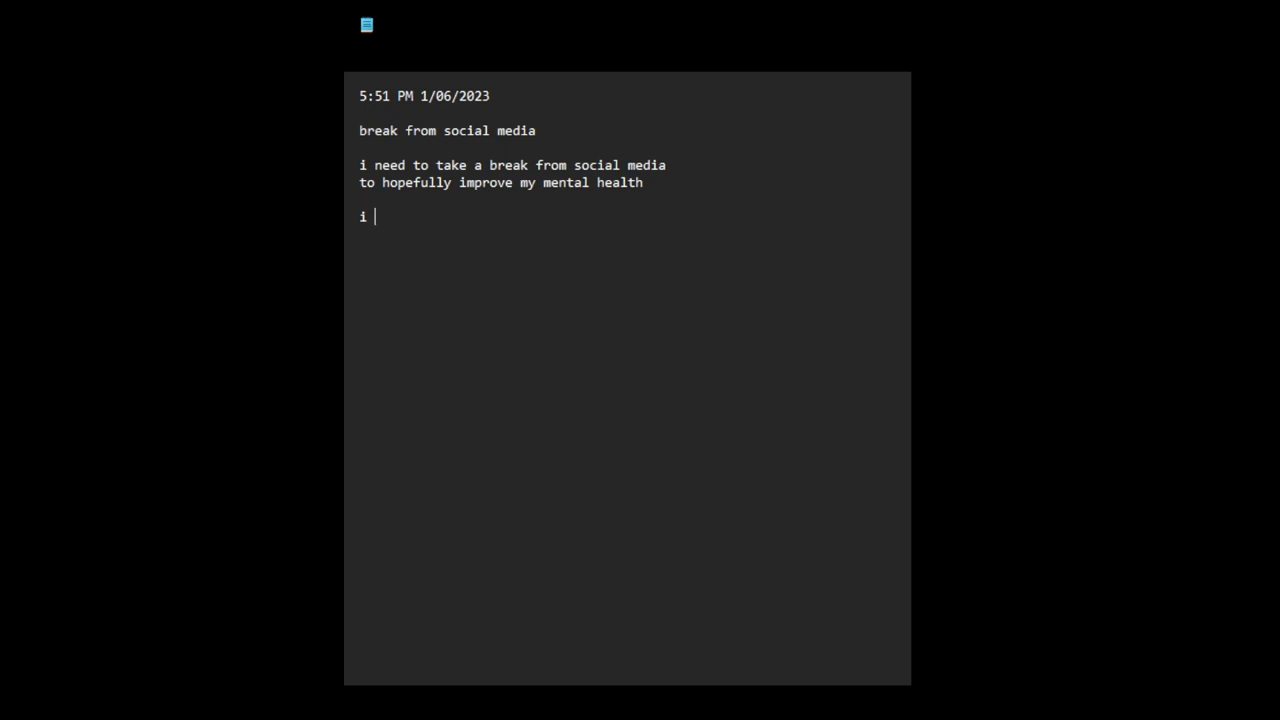
type("am a social medi")
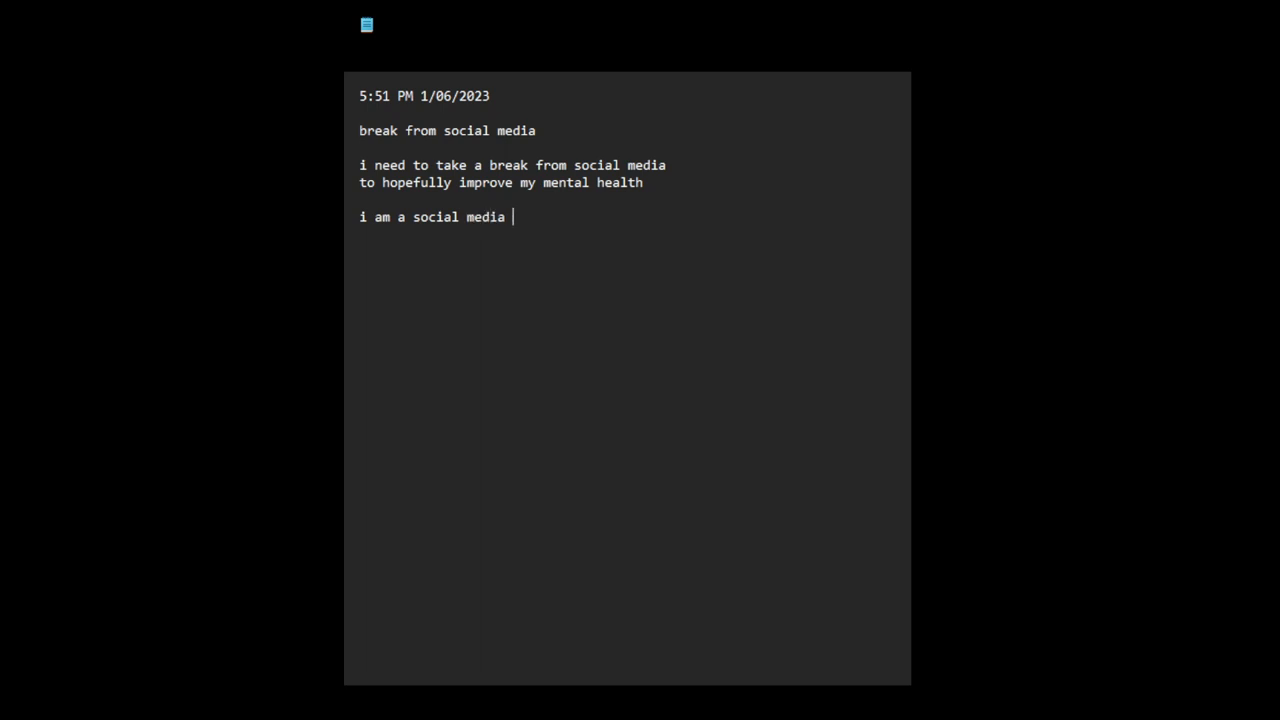
type("addict")
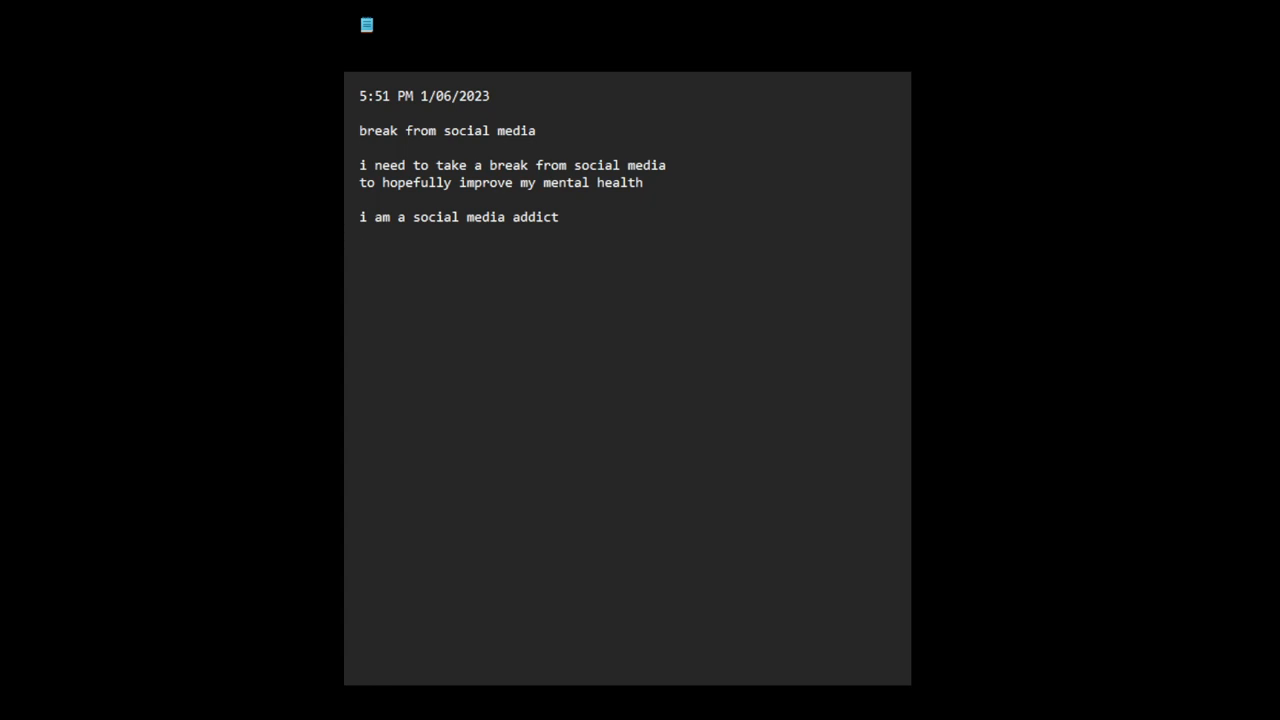
type("for th")
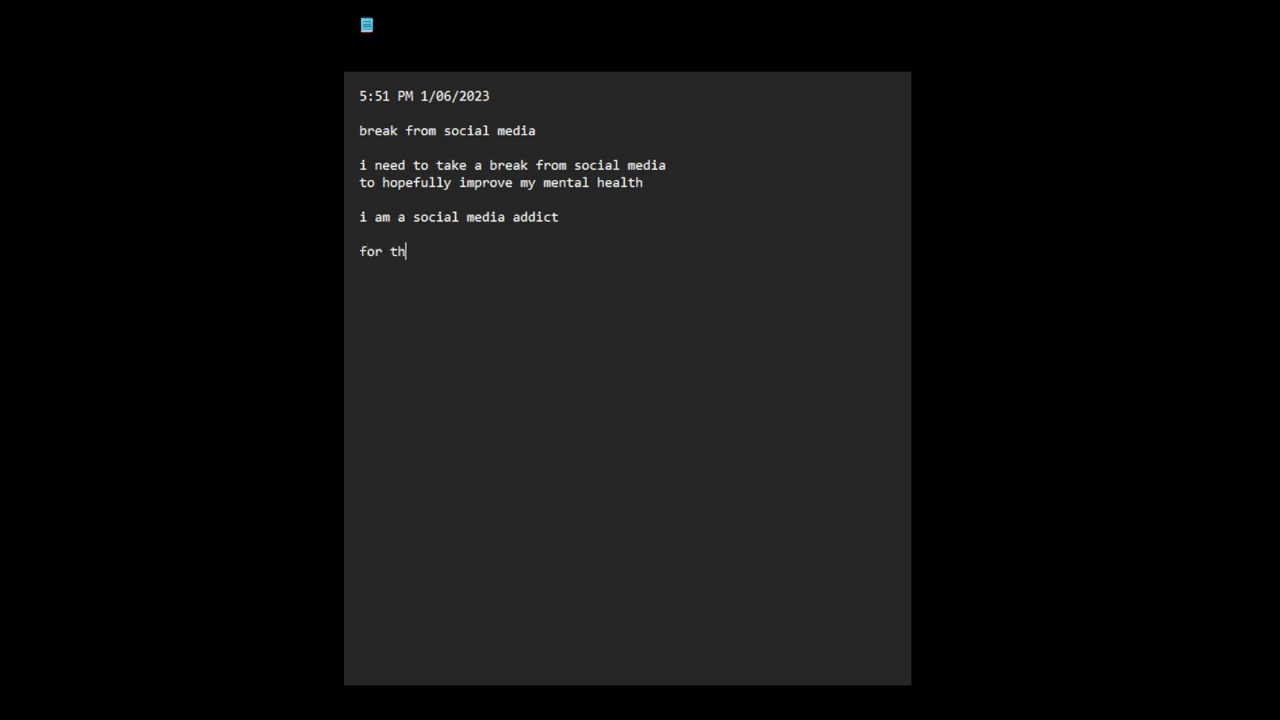
Step: Write 'since late 2009,' correcting 'when i started' to 'shortly before'
type("e")
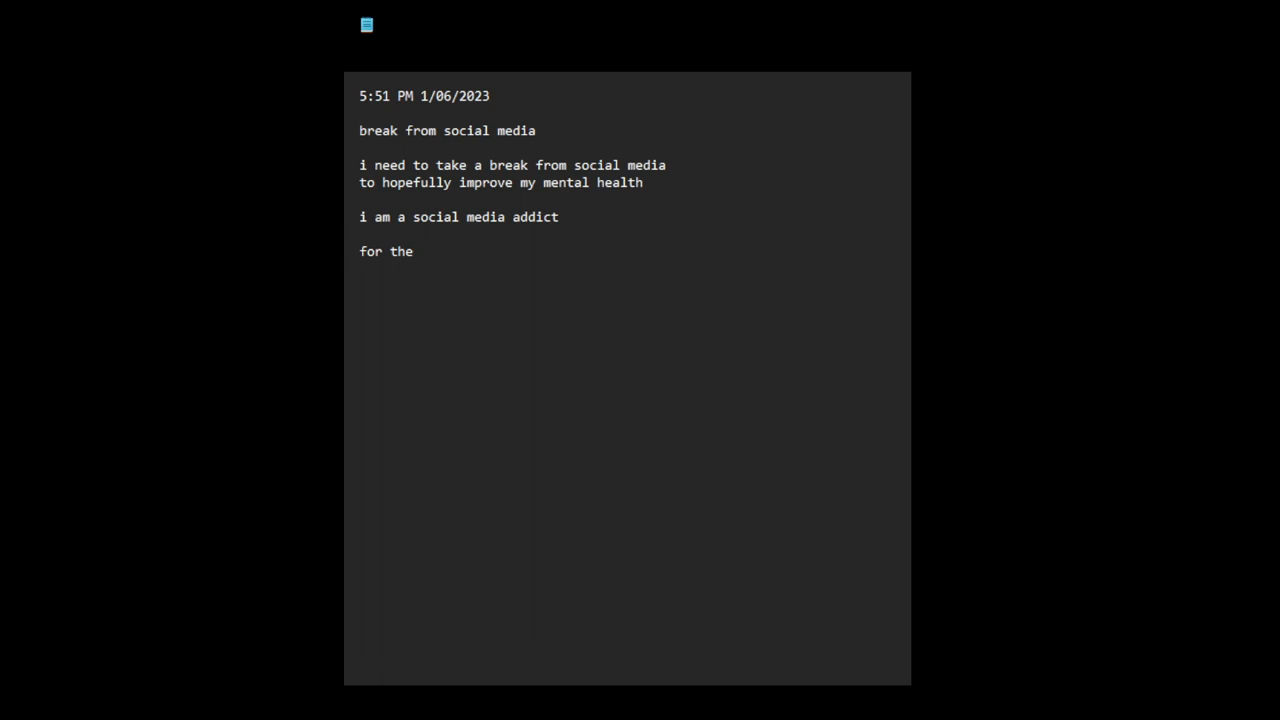
type("s")
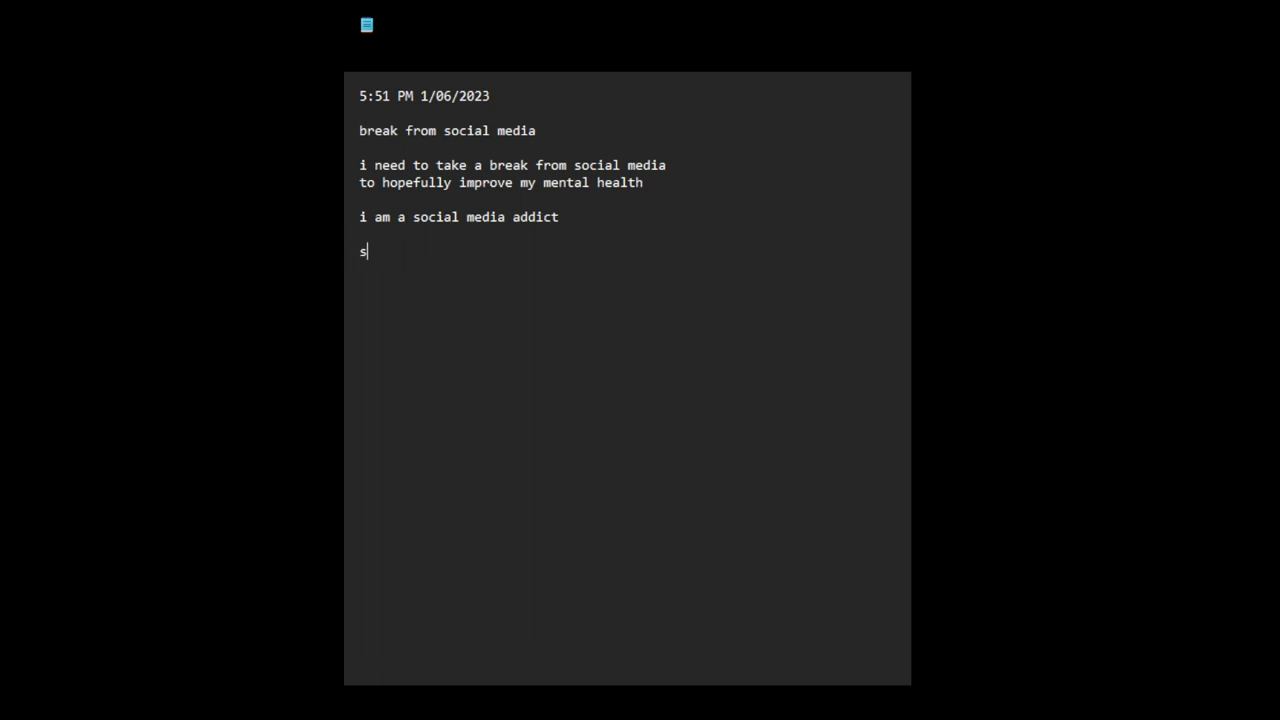
type("ince late")
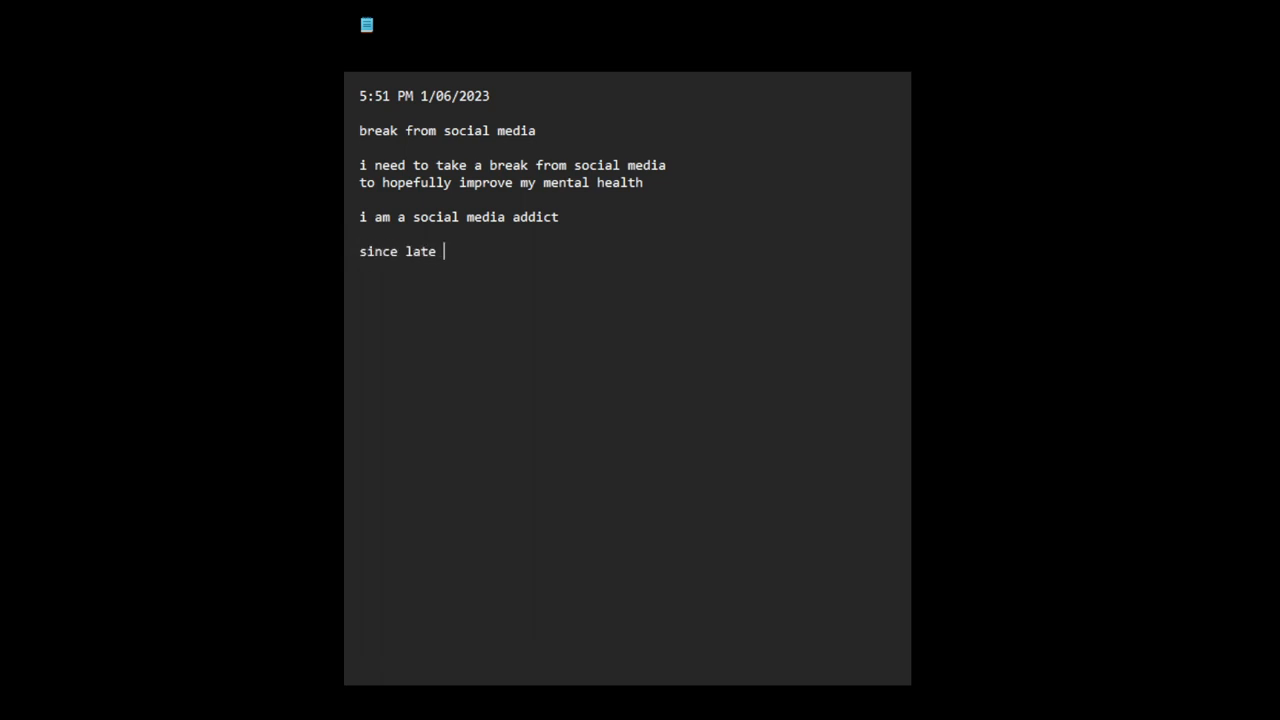
type("2009, when i sta")
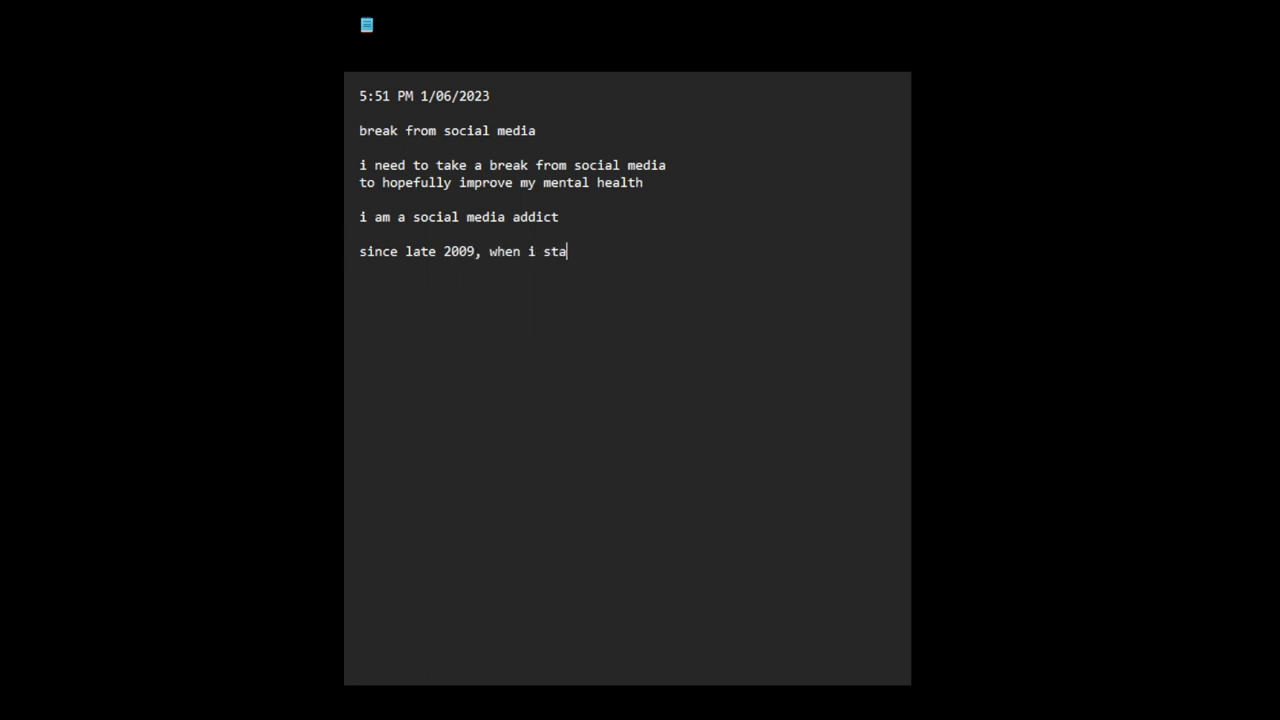
type("rted")
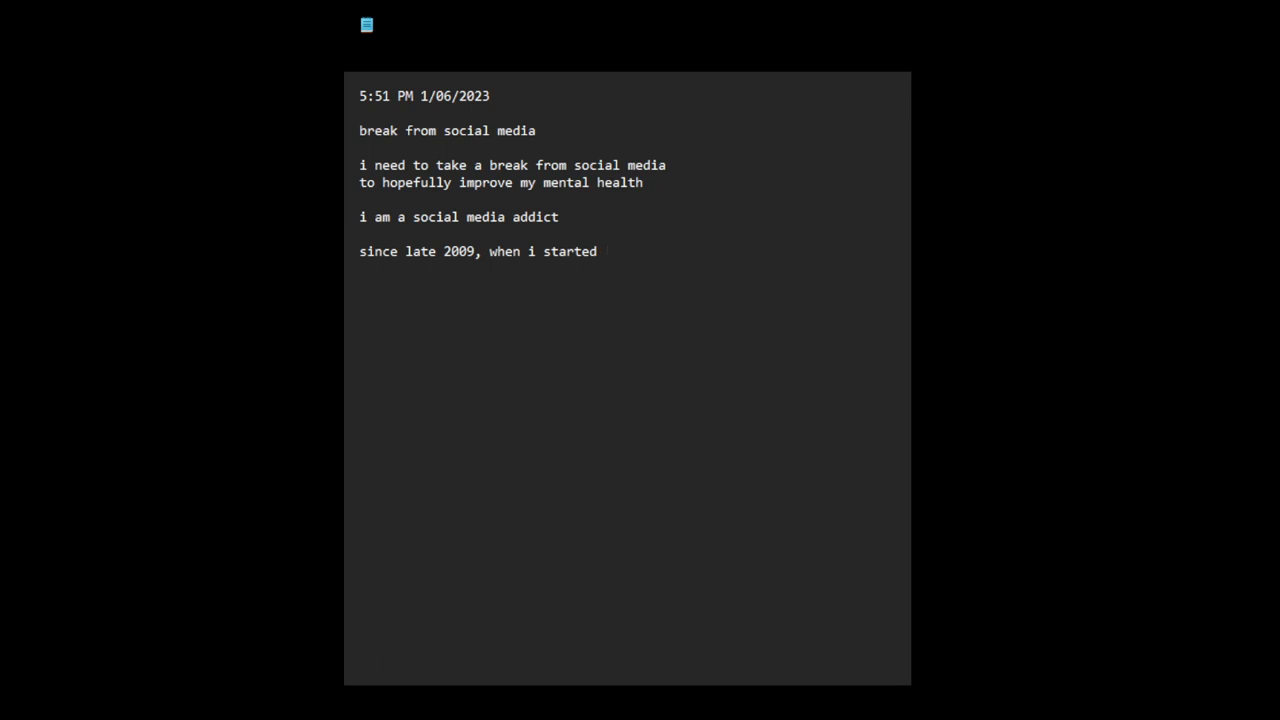
key("BackSpace")
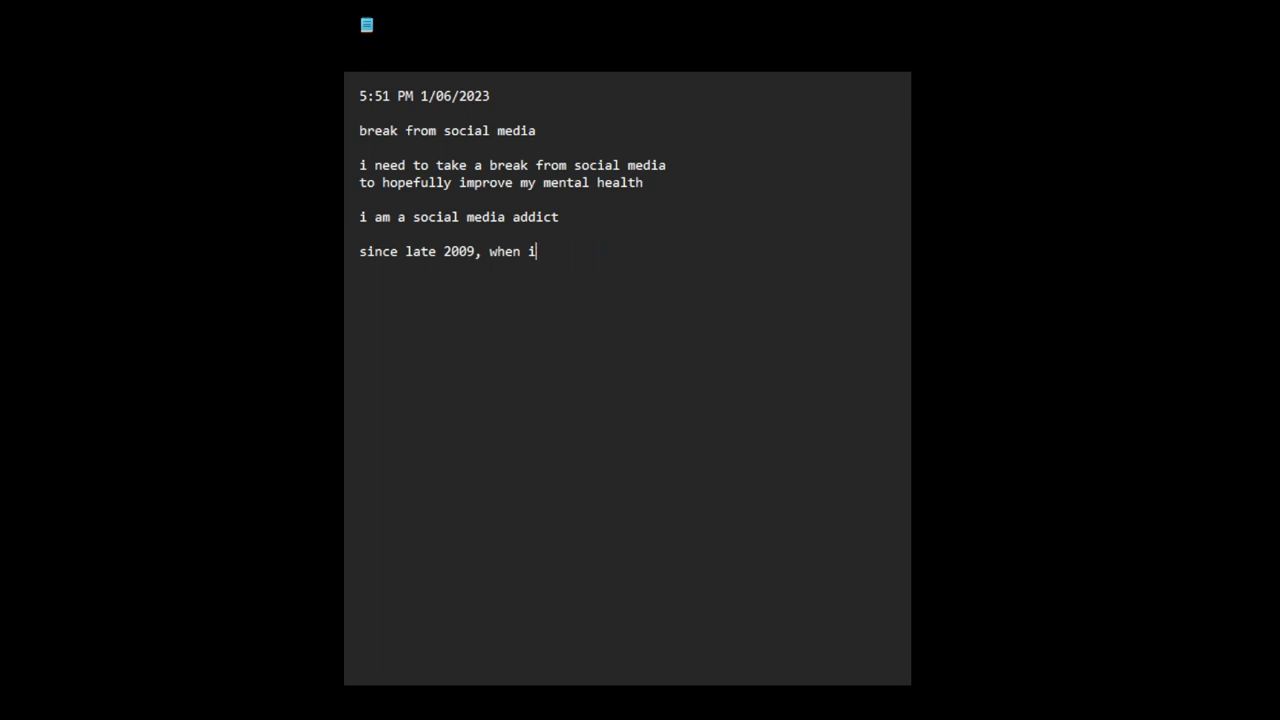
type("shortly befo")
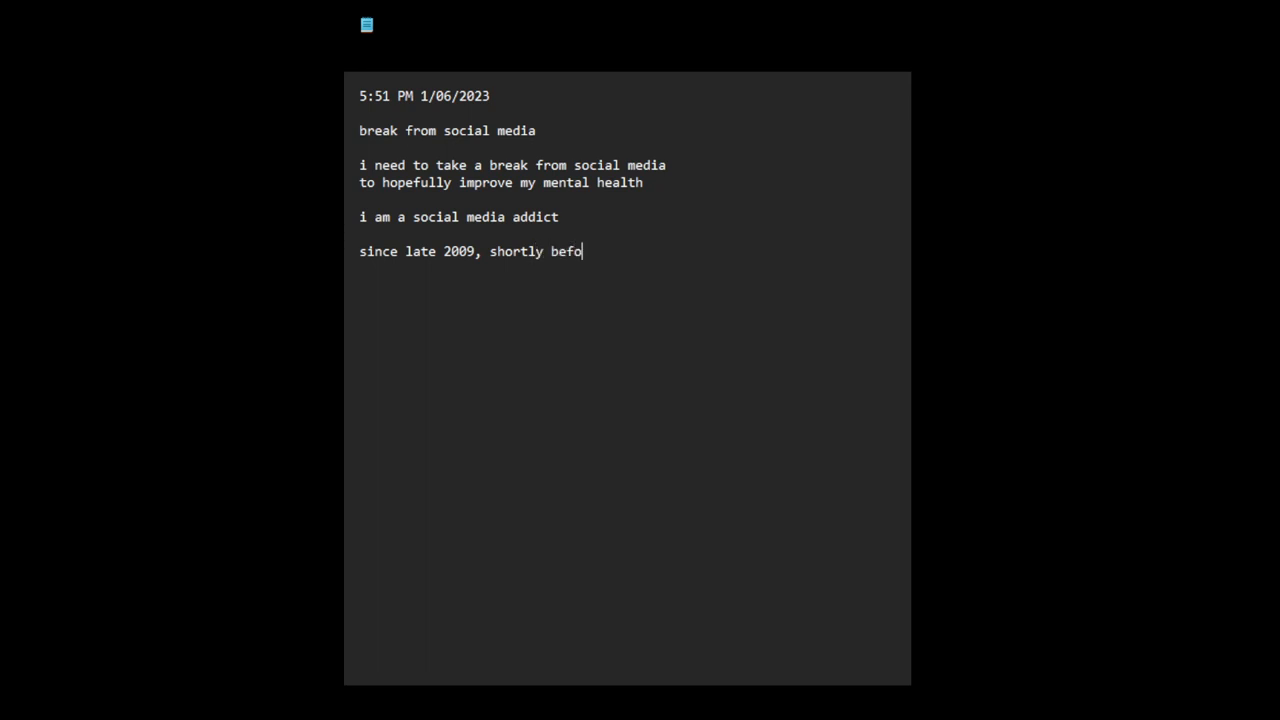
Step: Finish the sentence '...before i started posting videos, i have been an avid social media user'
type("re i start")
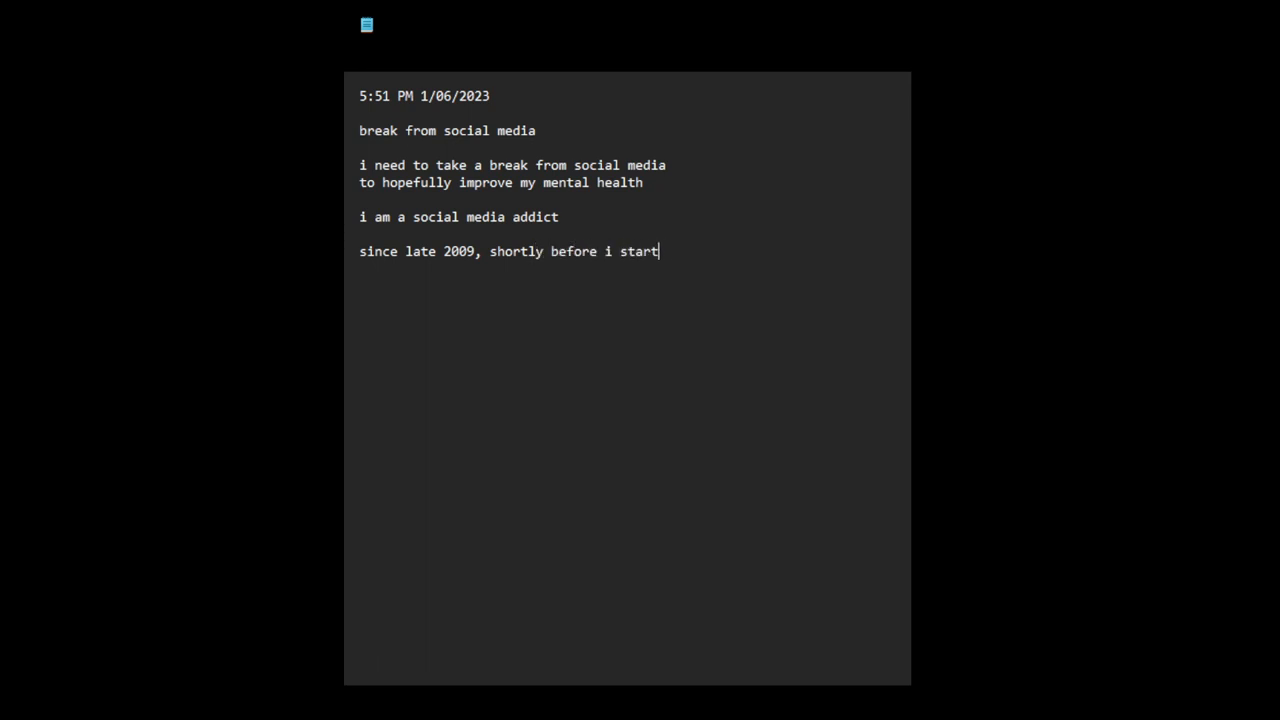
type("ed posting vid")
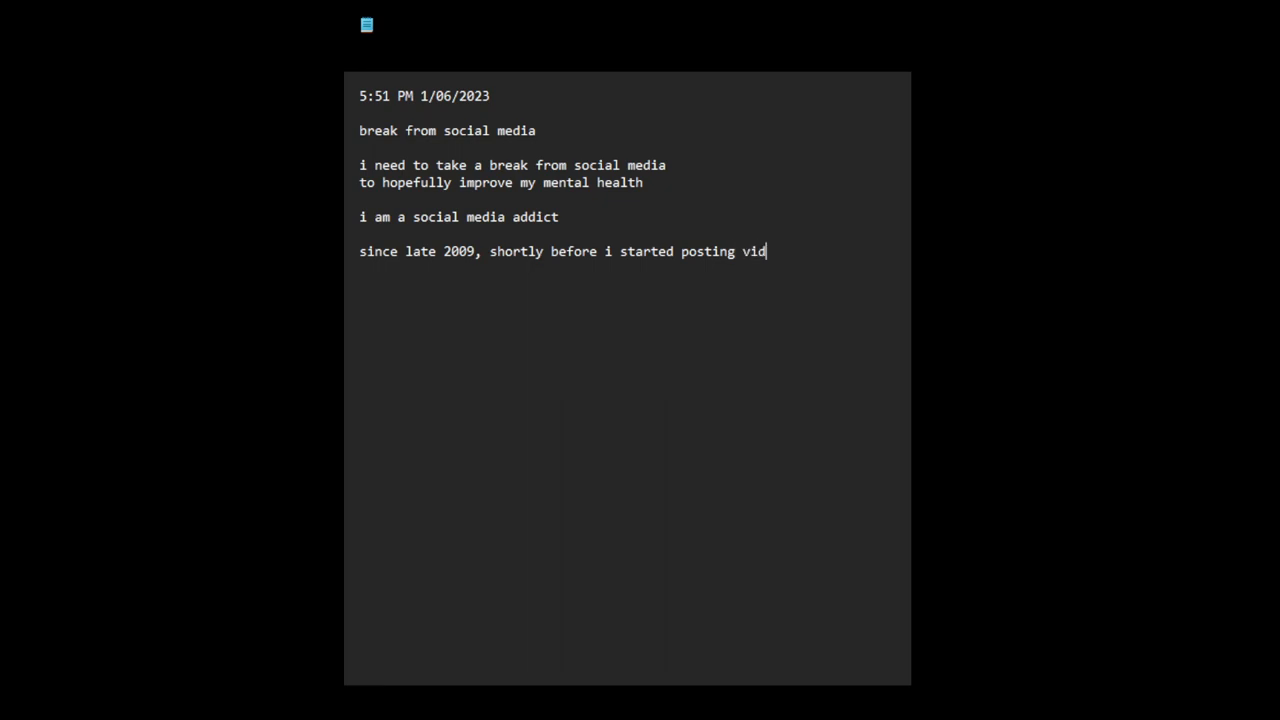
type("eos,")
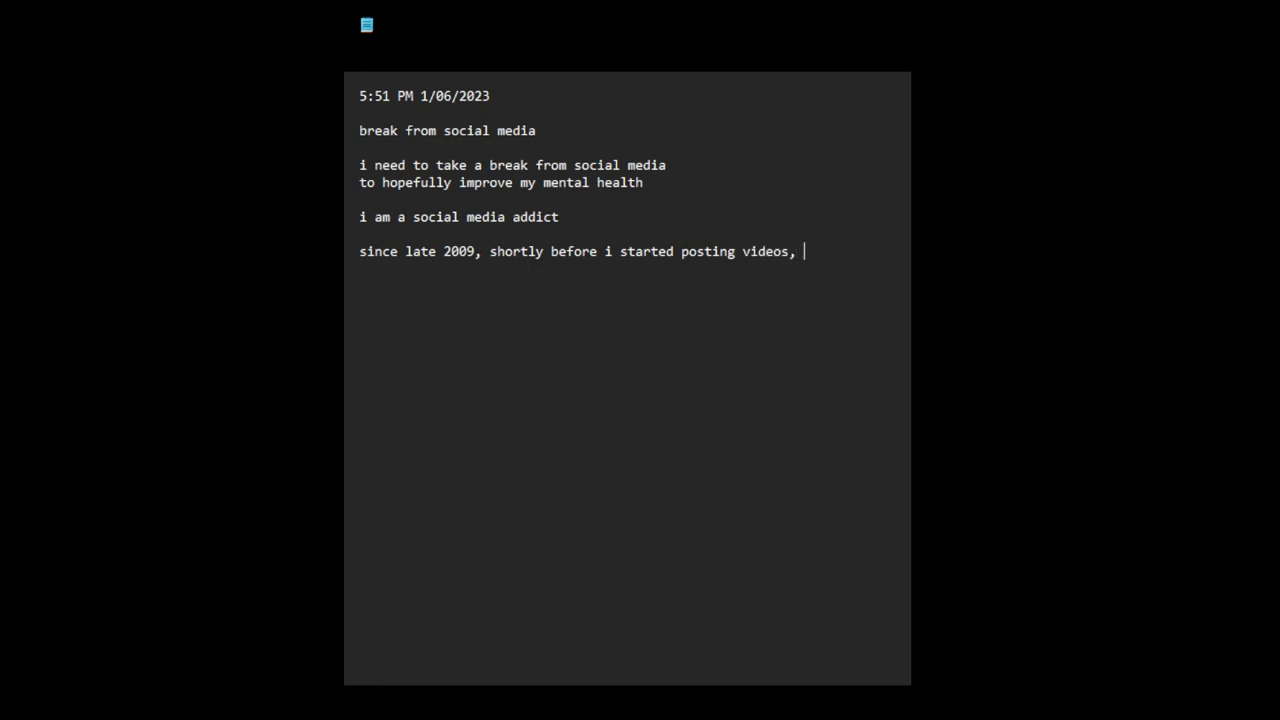
type("i have be")
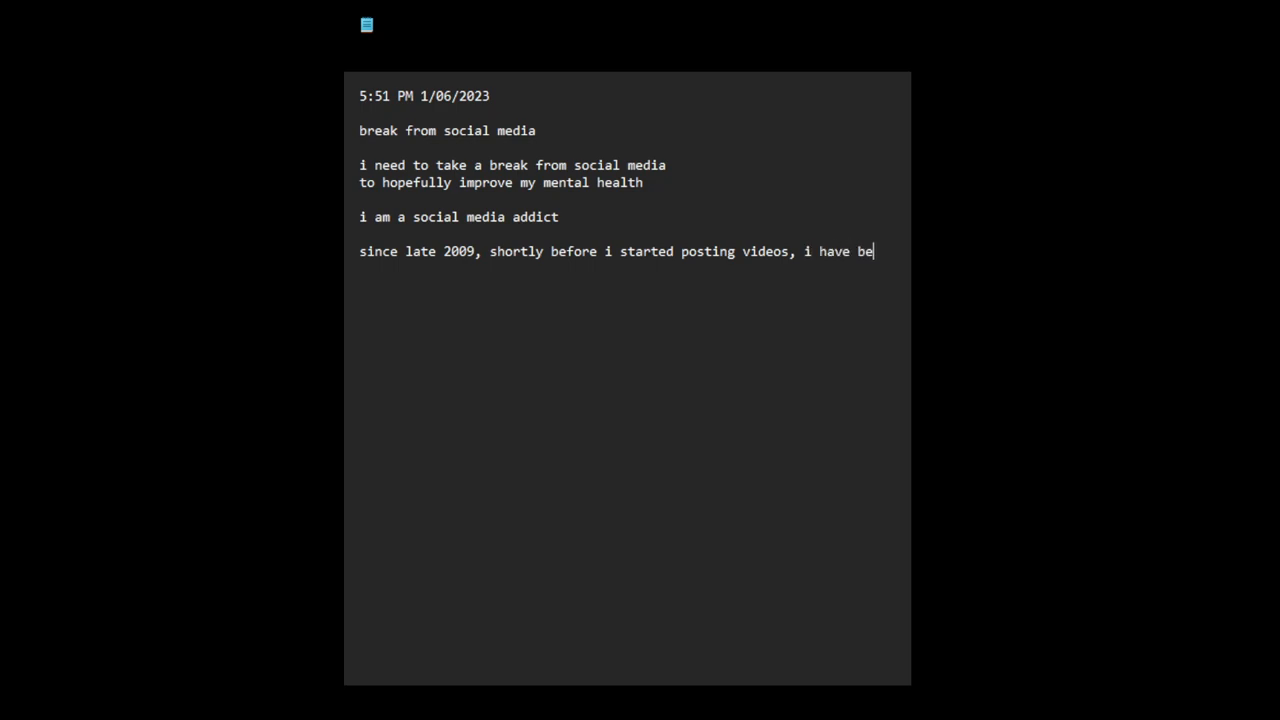
type("en")
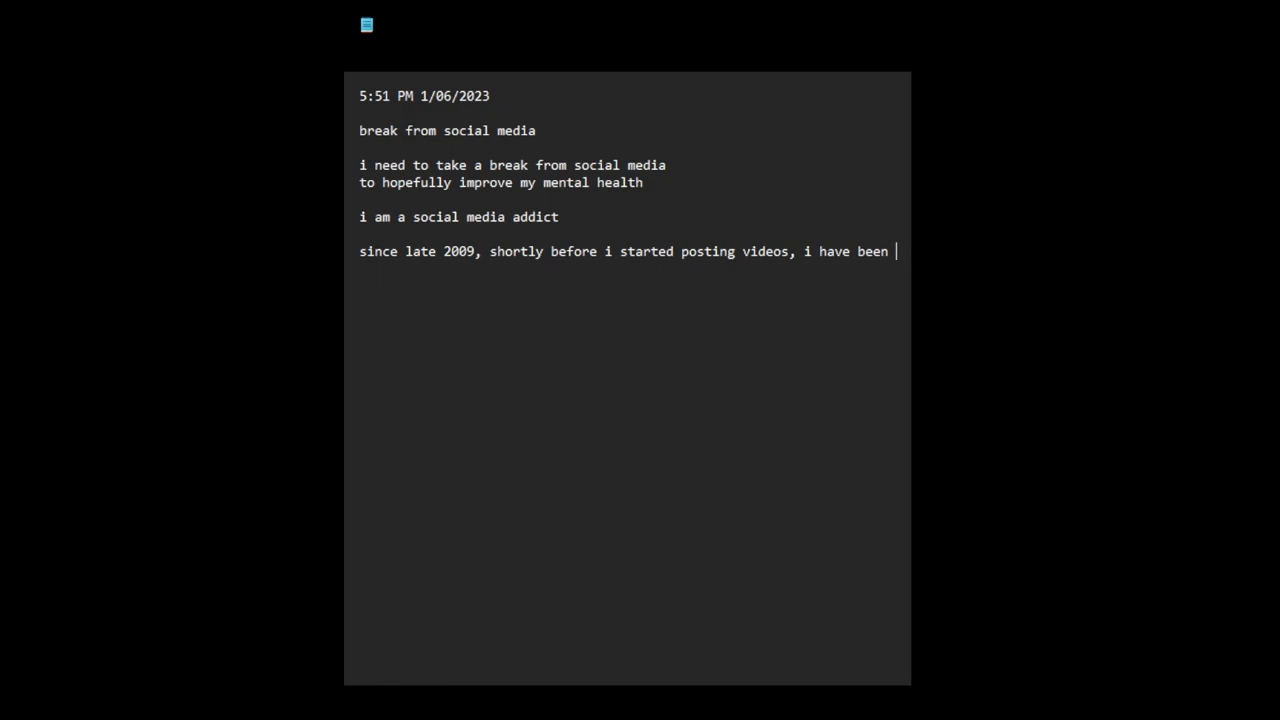
type("an avid so")
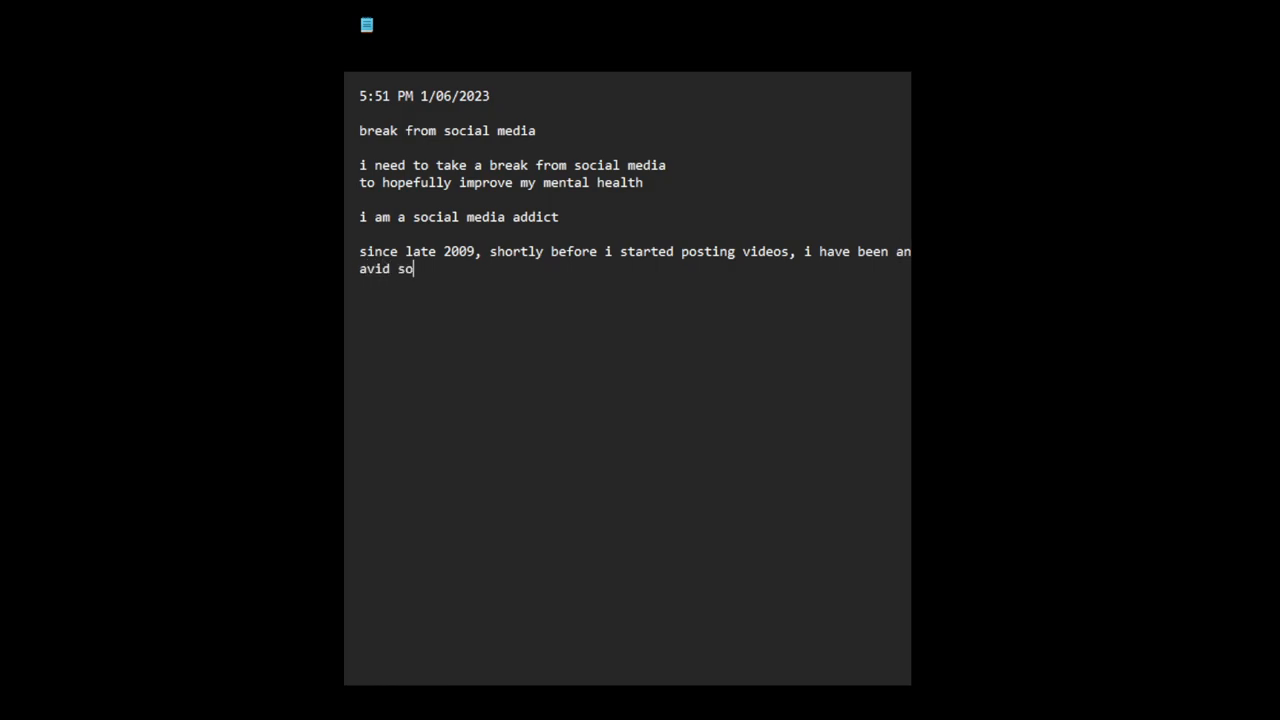
type("cial media user..")
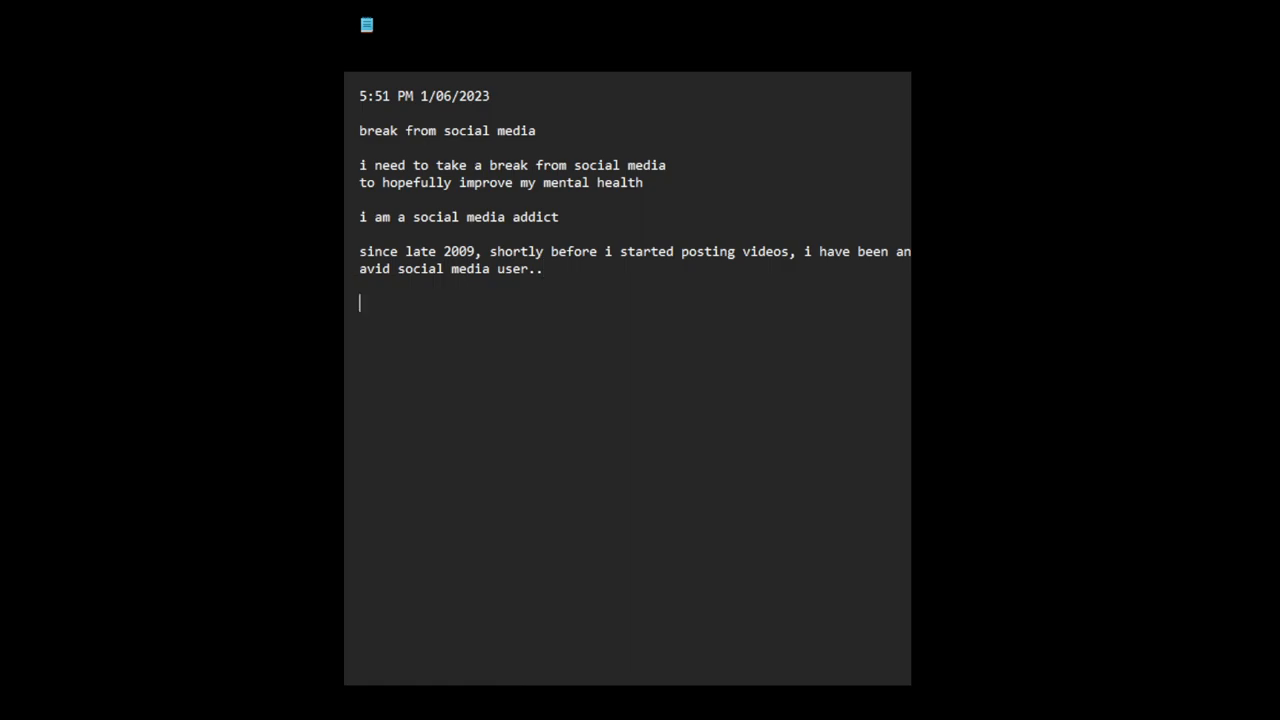
Step: Write 'past decade or more, my life has been consumed by social media use'
type("past")
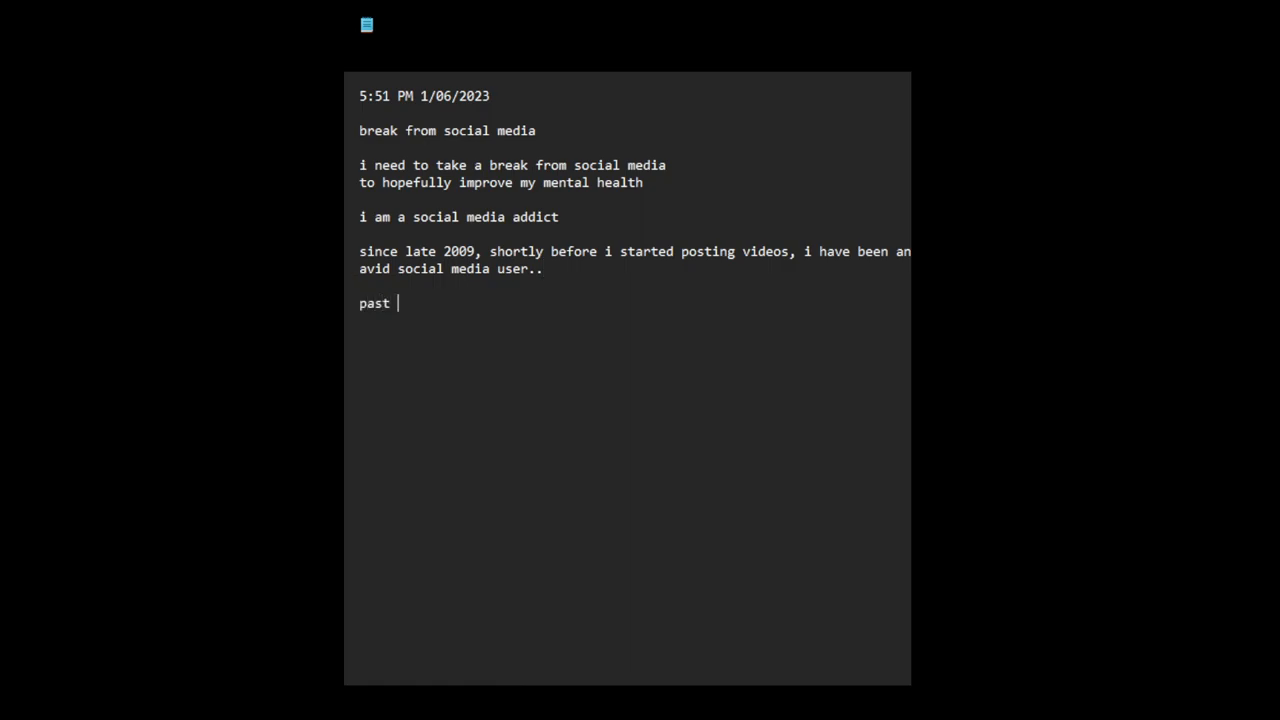
type("decade or mo")
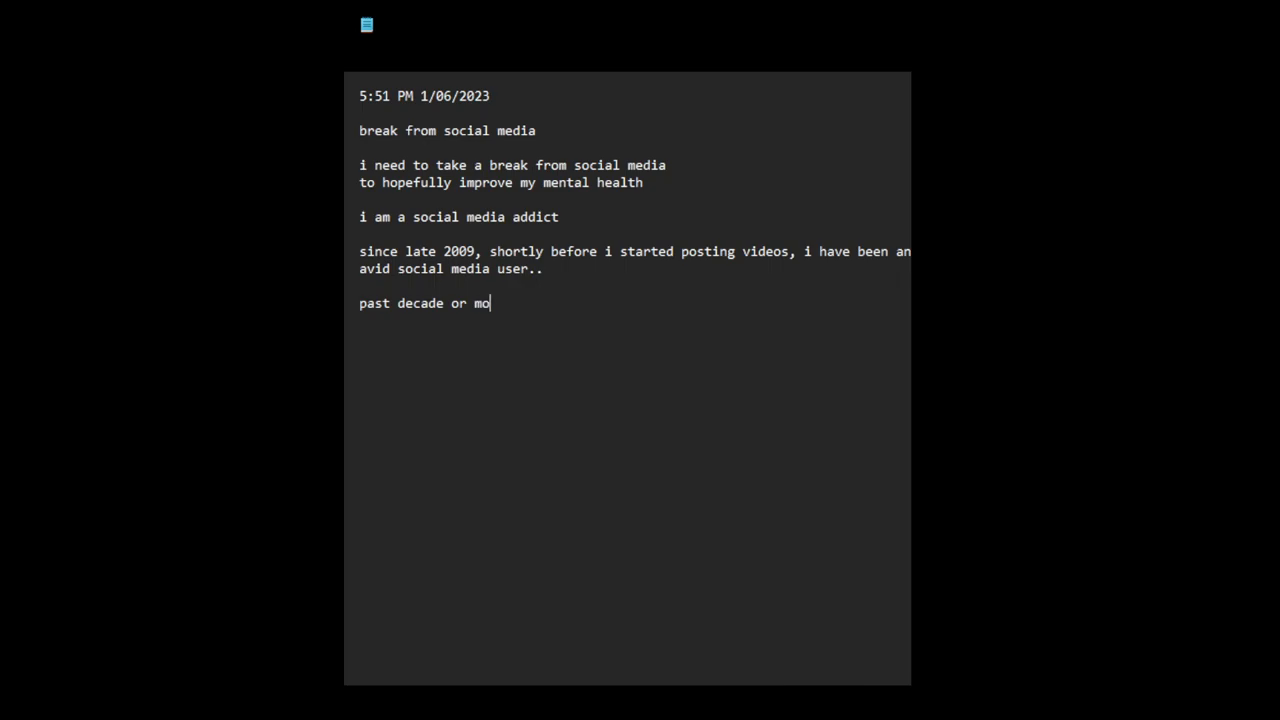
type("re, my")
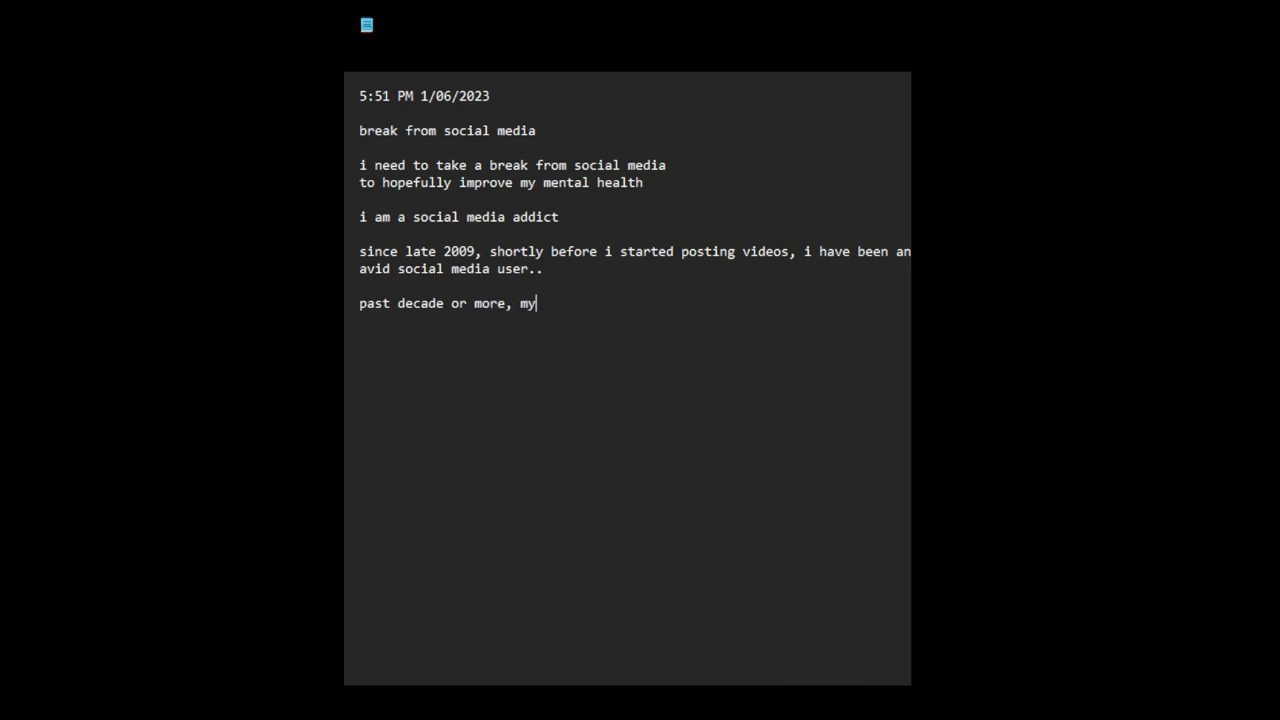
type("life has been consumed by social medi")
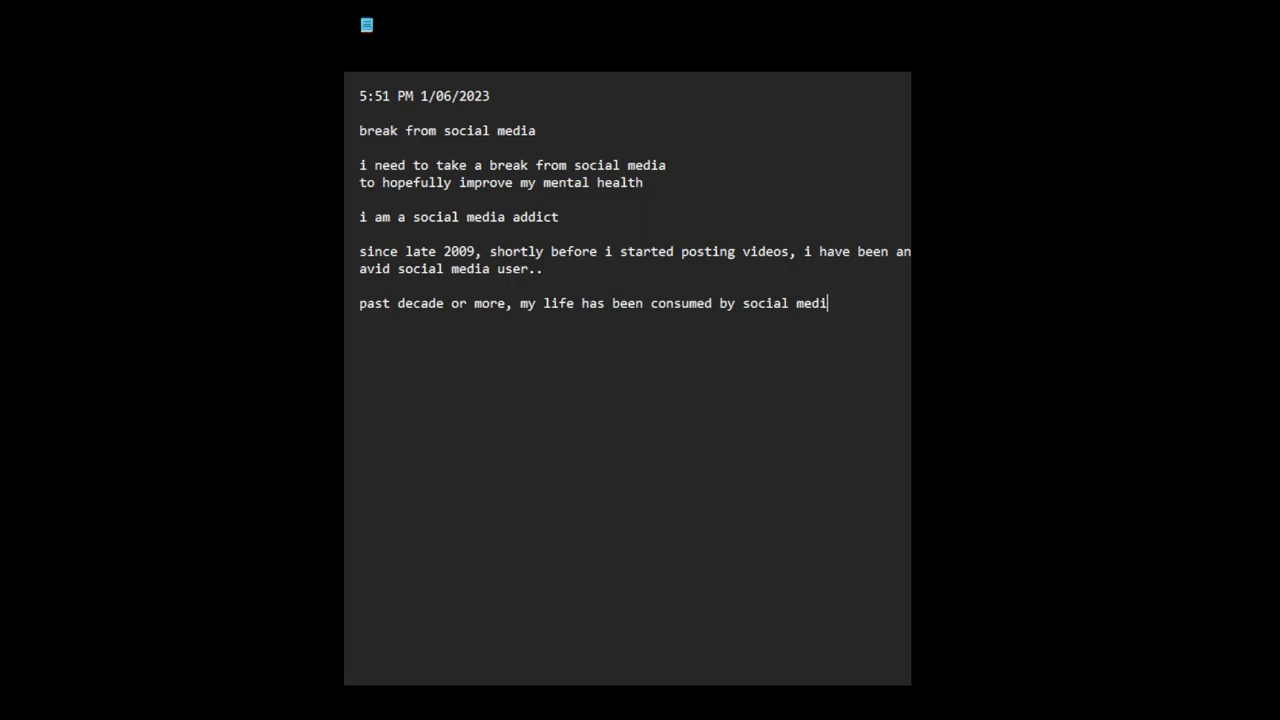
type("a use")
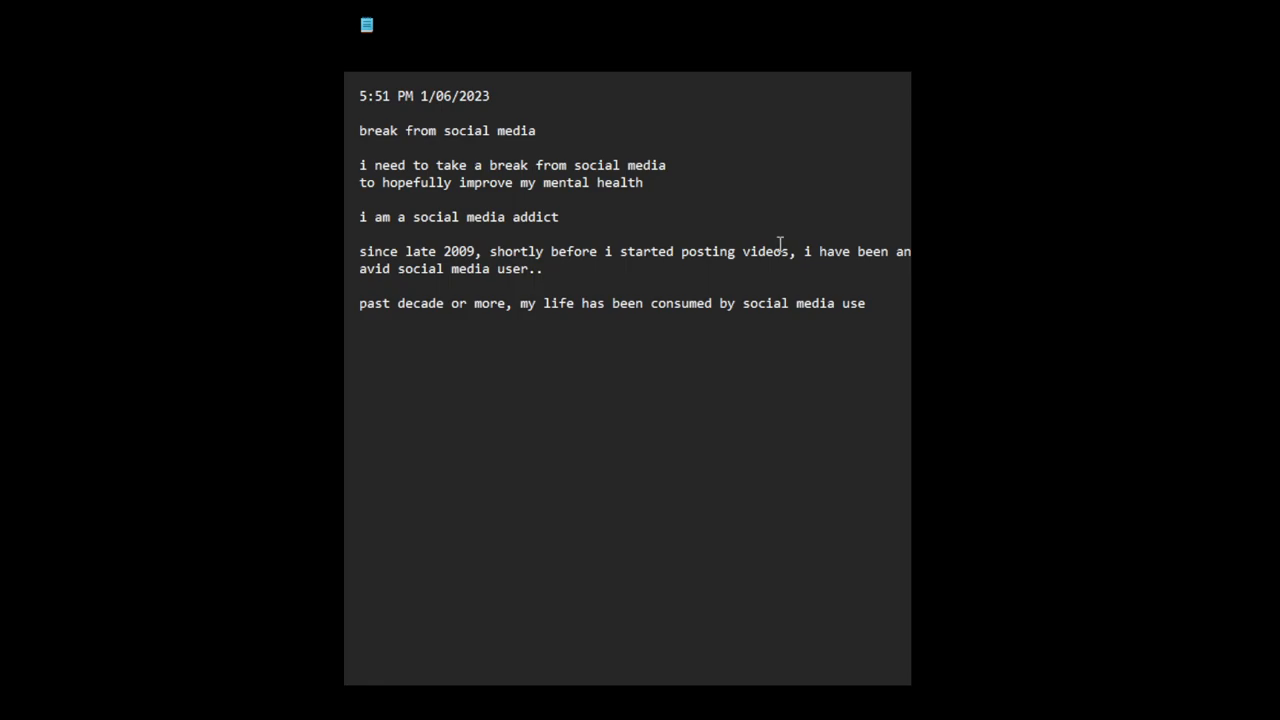
Step: Add the rule 'not going cold turkey'
type("not goin")
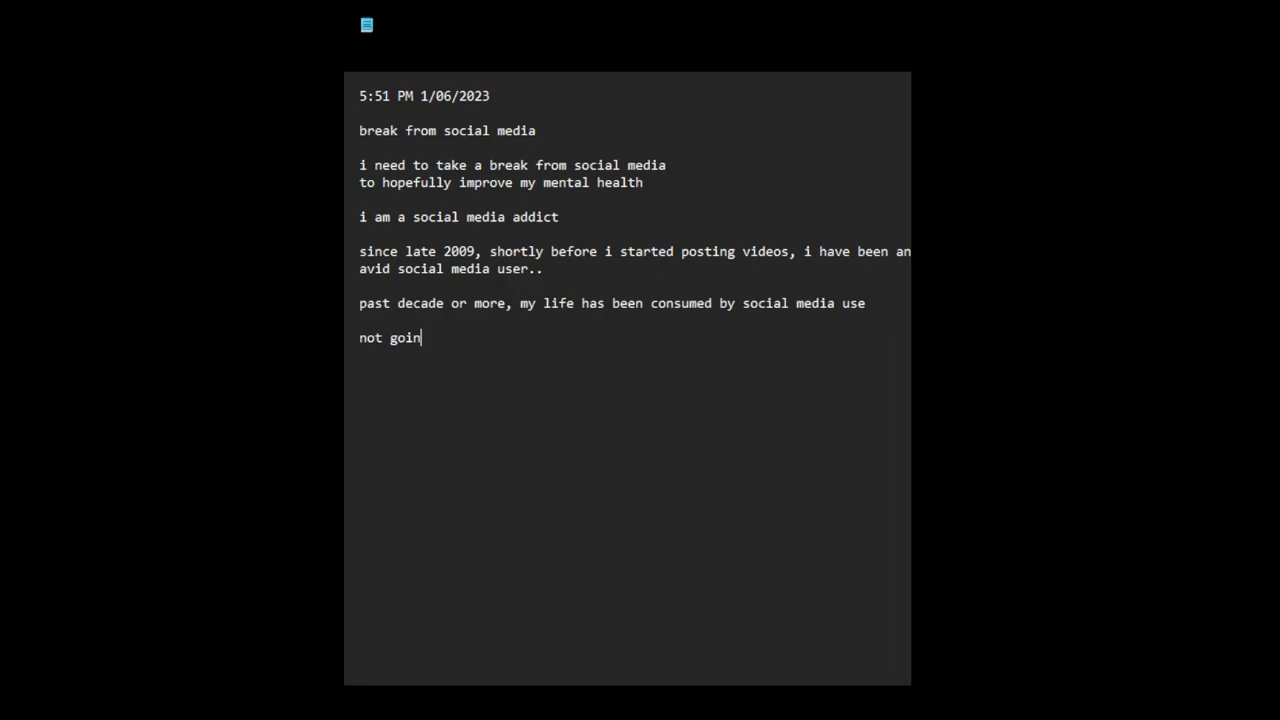
type("g cold turkey")
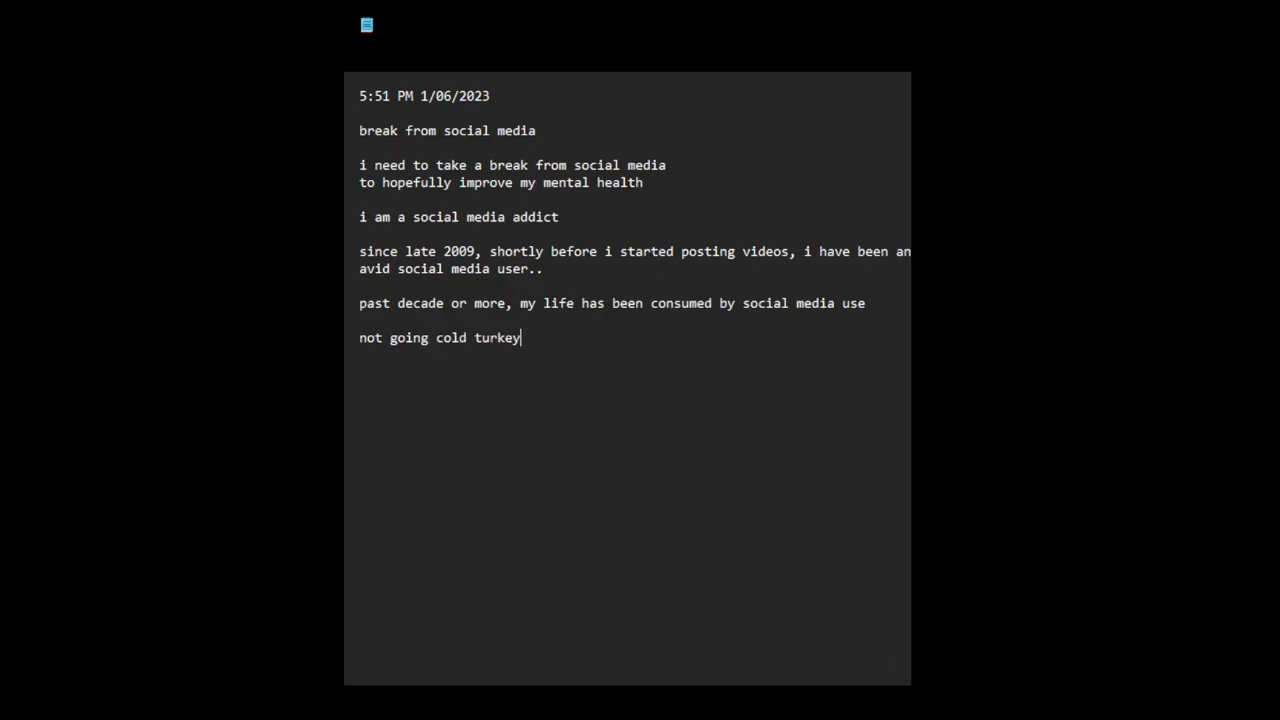
Step: Add 'limit social media use to informative content, news, commentary' and begin 'stop paras'
type("limit")
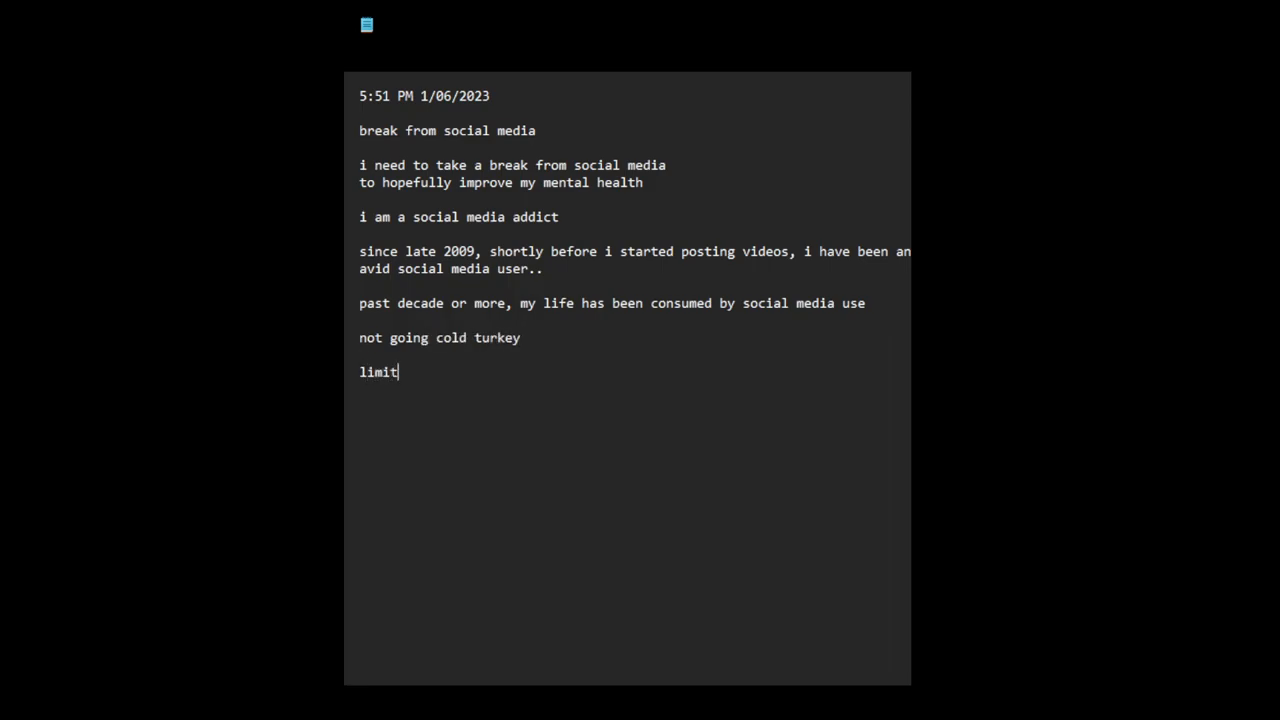
type("social")
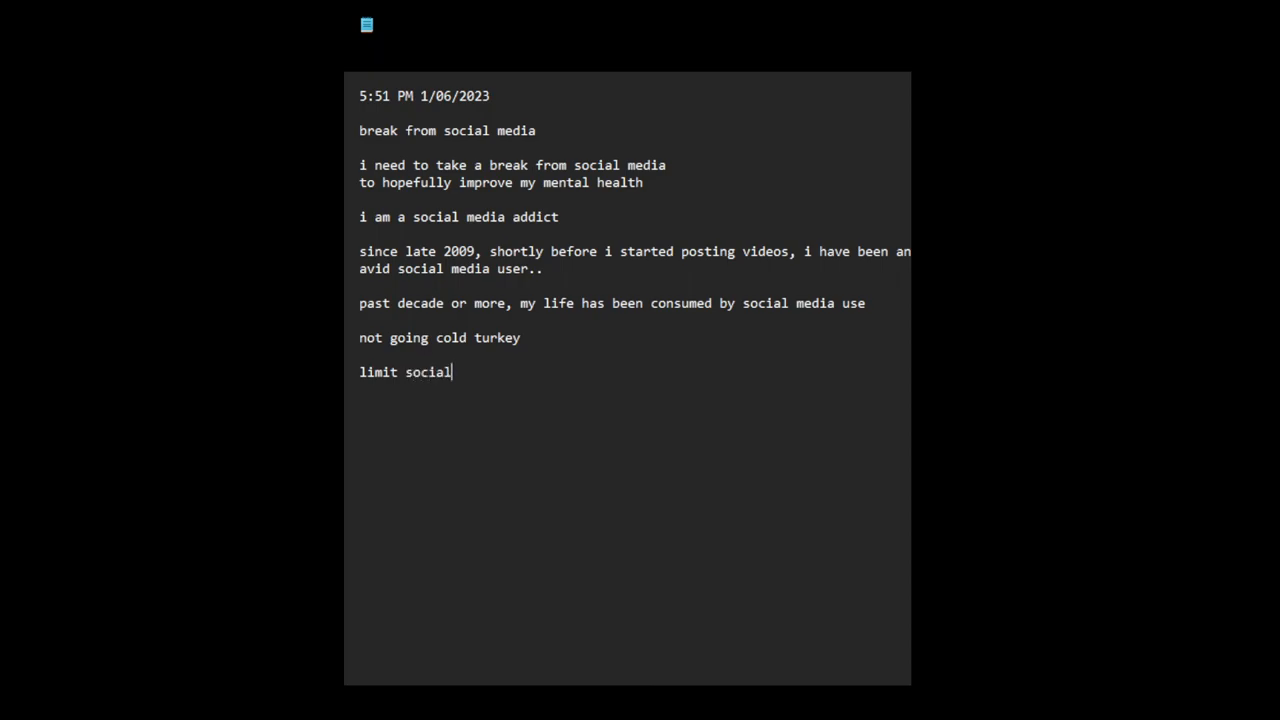
type("media use to infor")
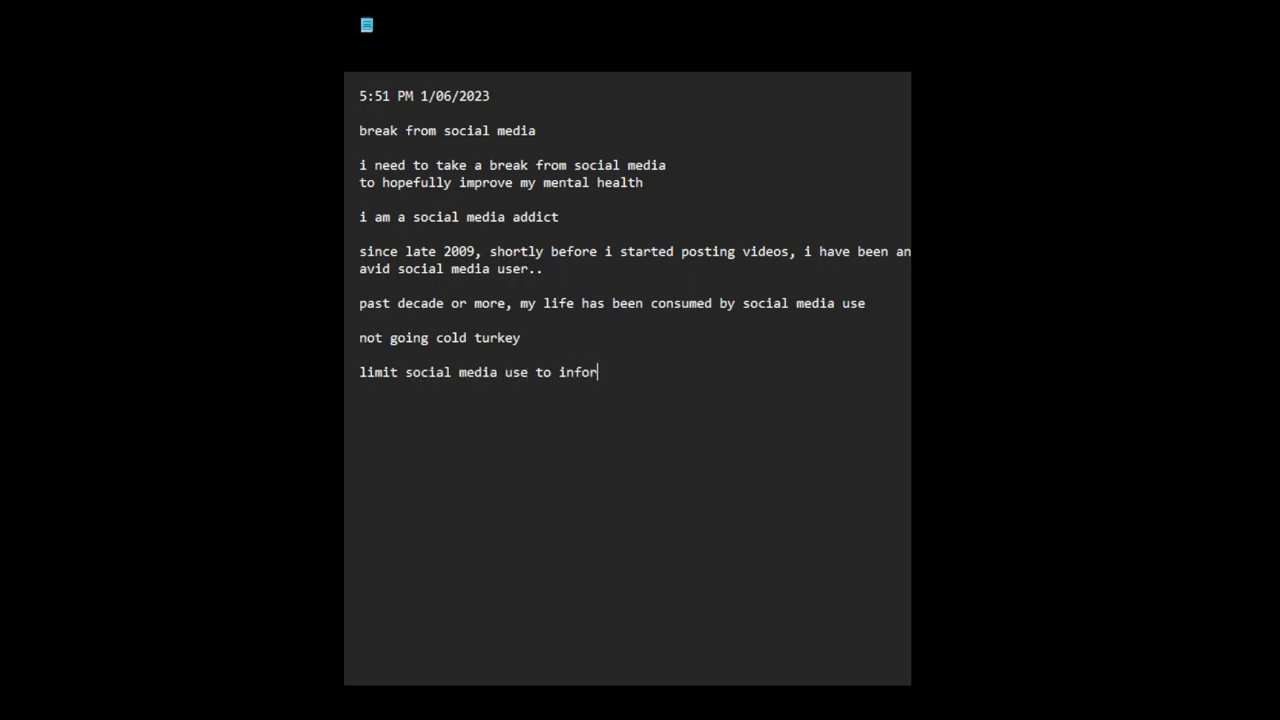
type("mative content,")
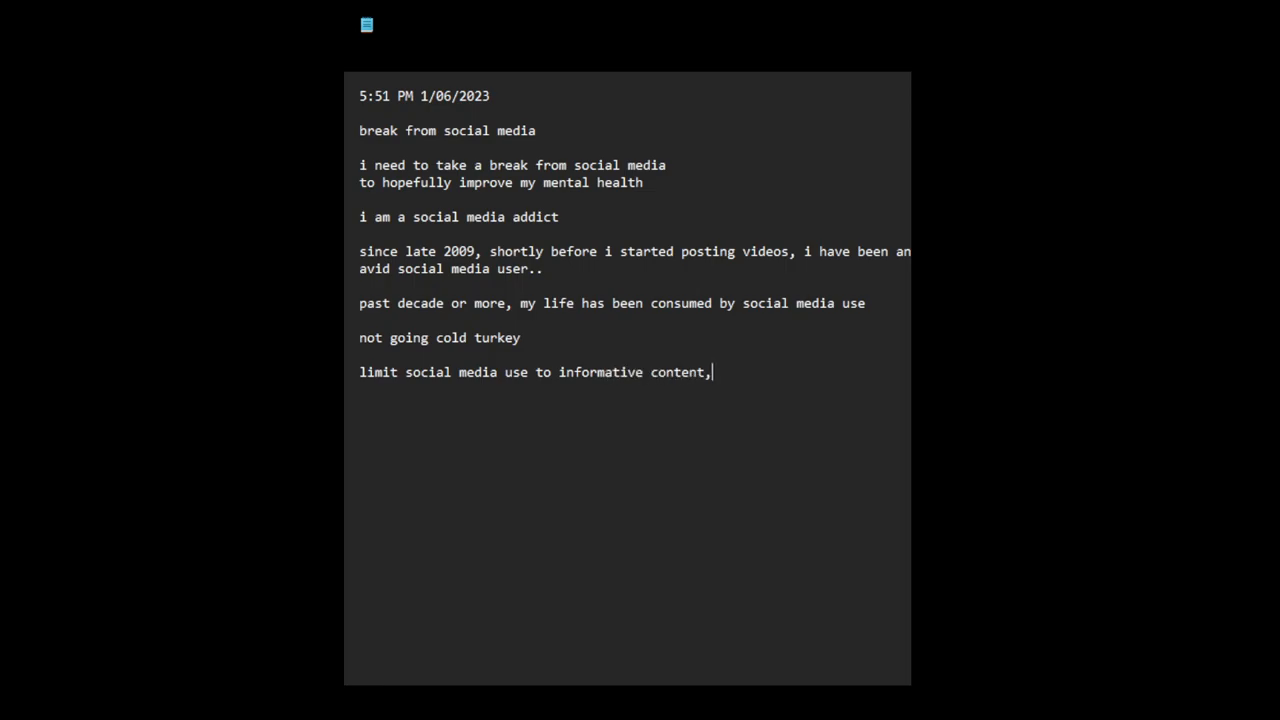
type("news, comment")
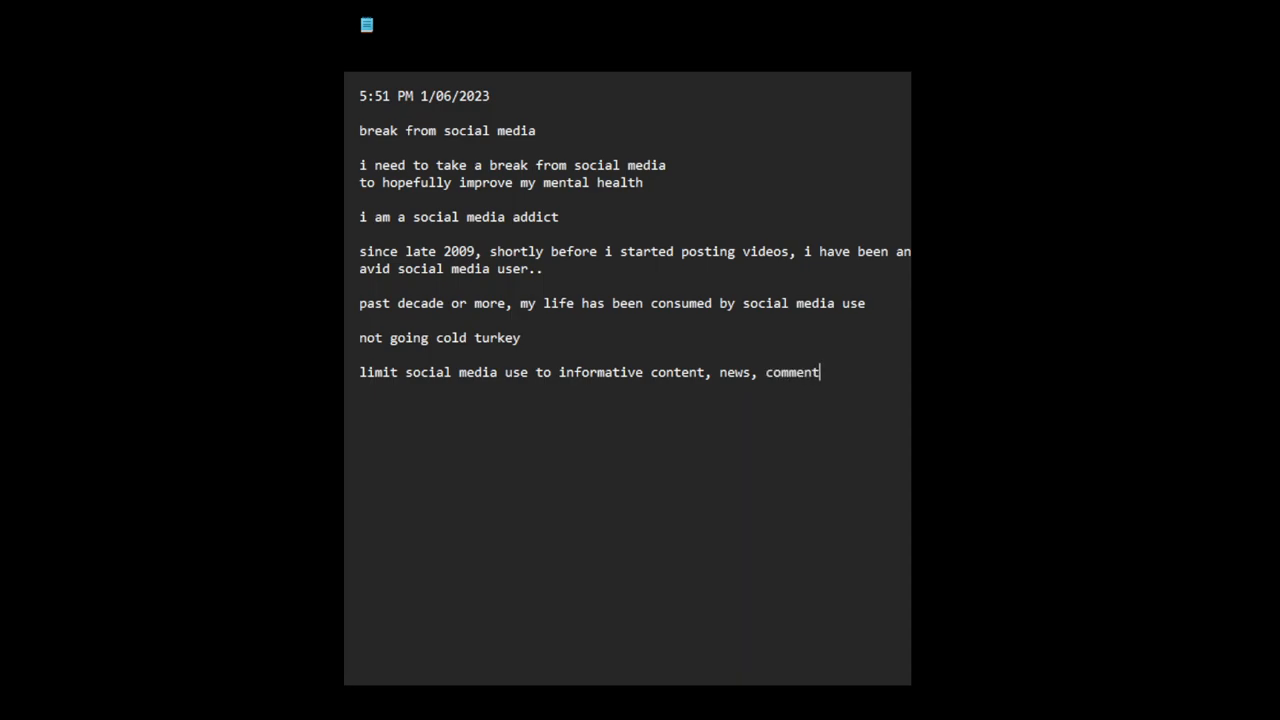
type("ary")
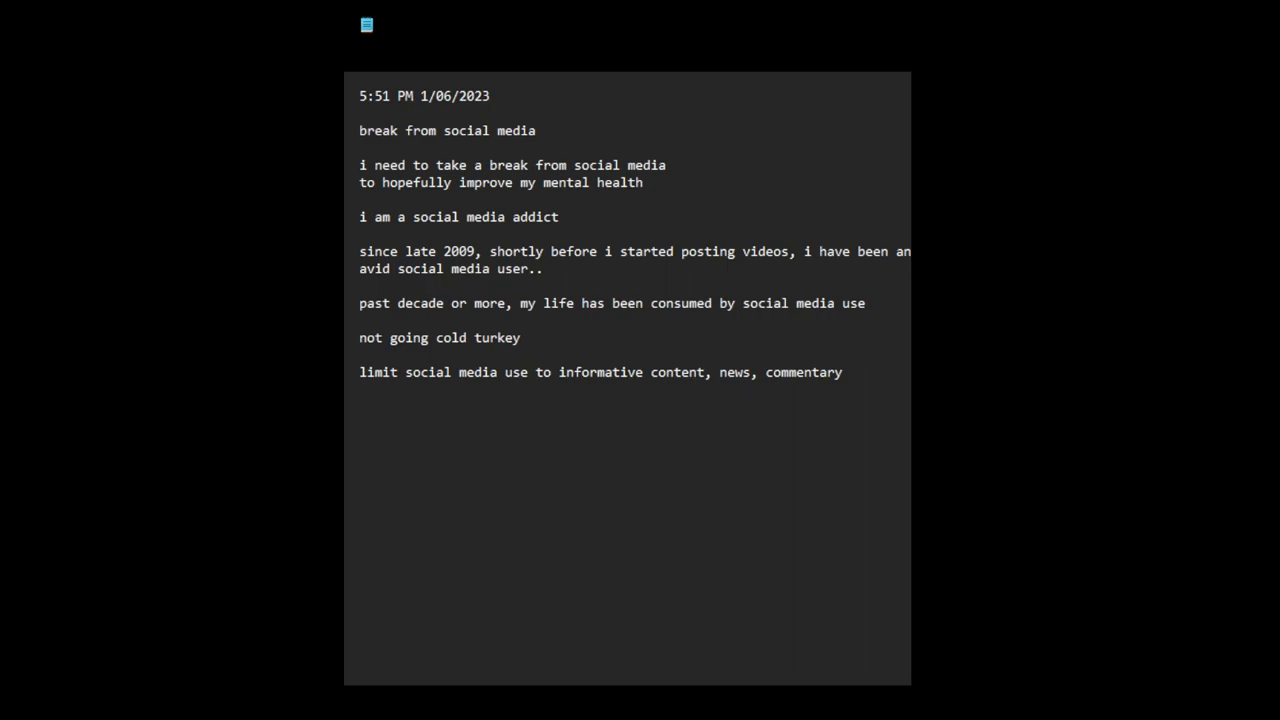
type("stop paras")
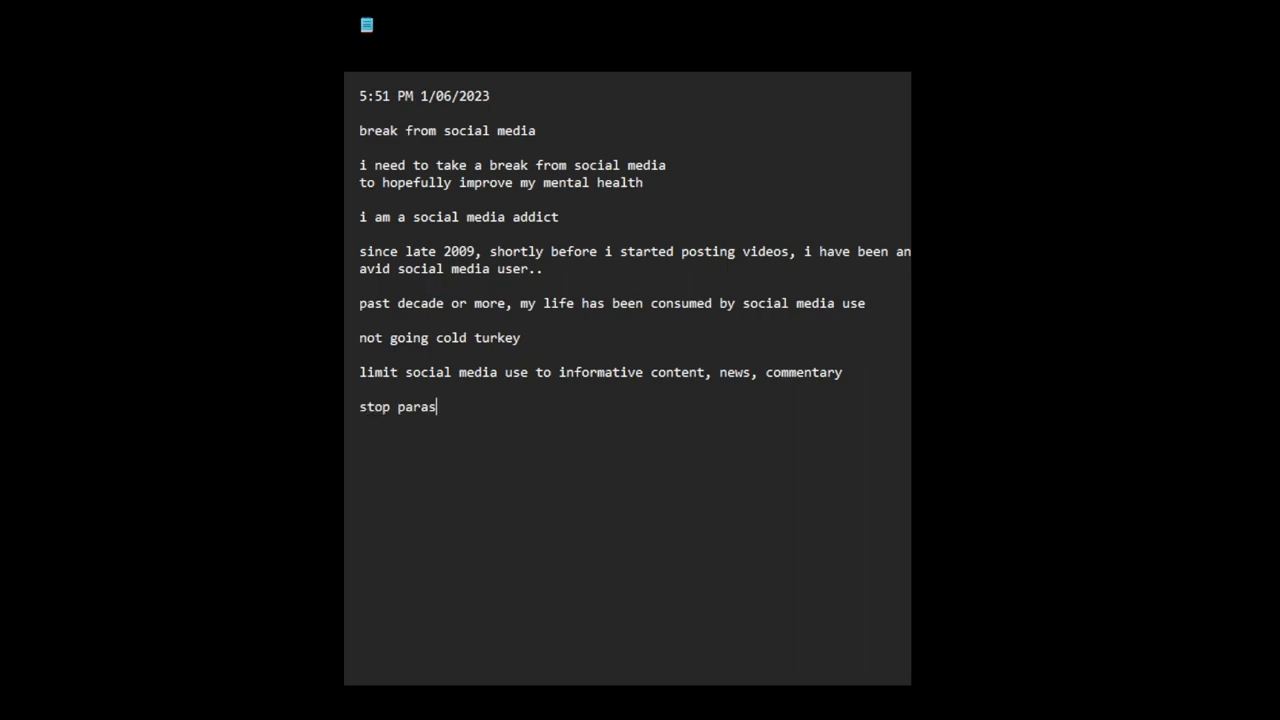
Step: Complete the rule 'stop parasocial relationship with social media content creators'
type("ocial relationship with s")
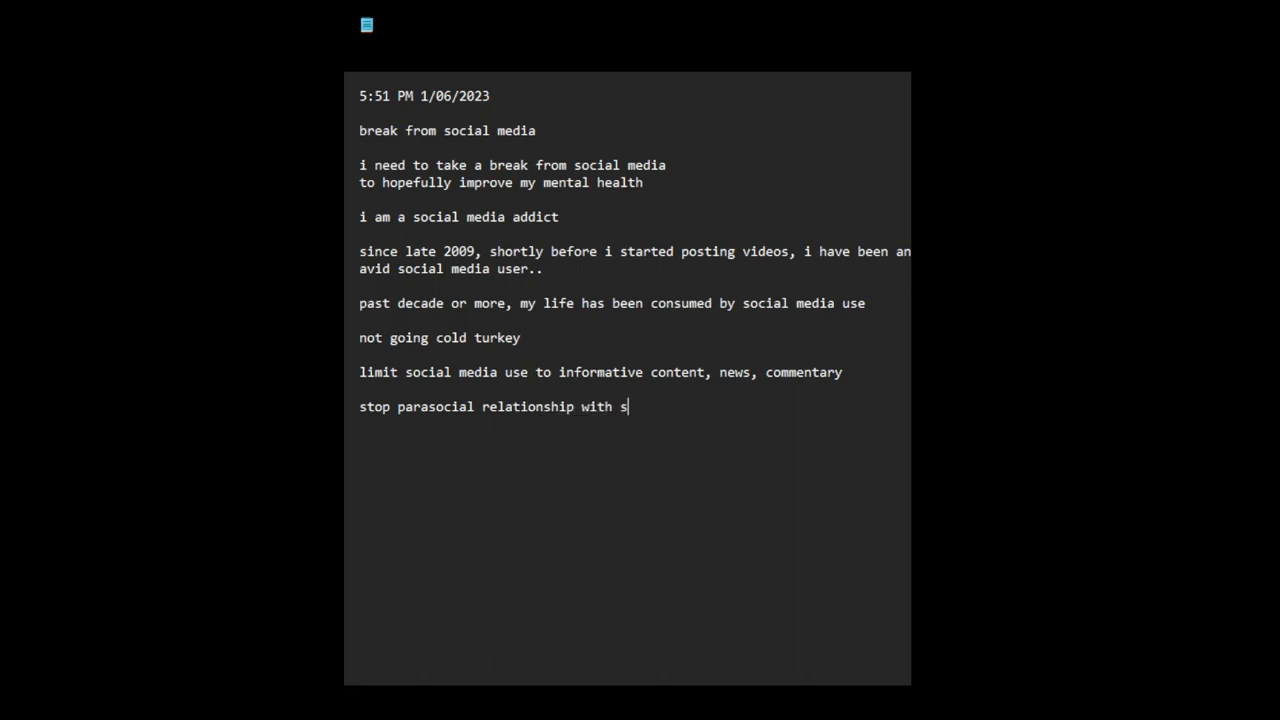
type("ocial media co")
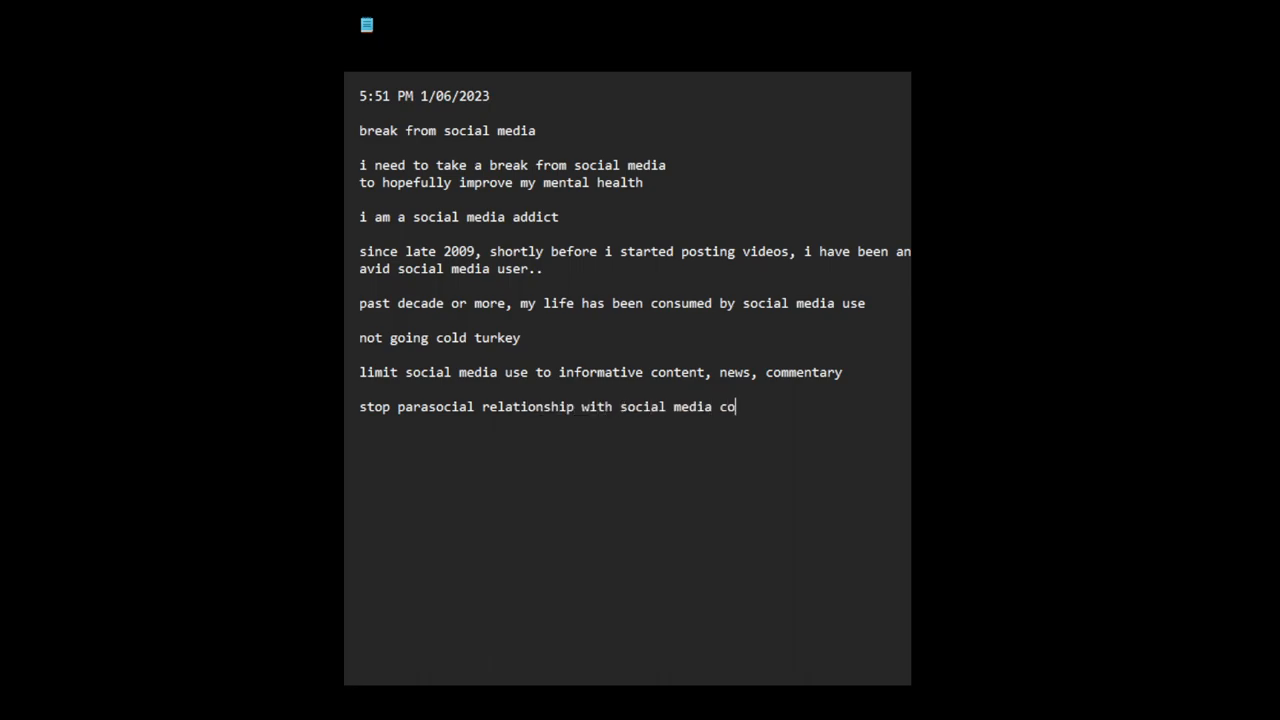
type("ntent creator")
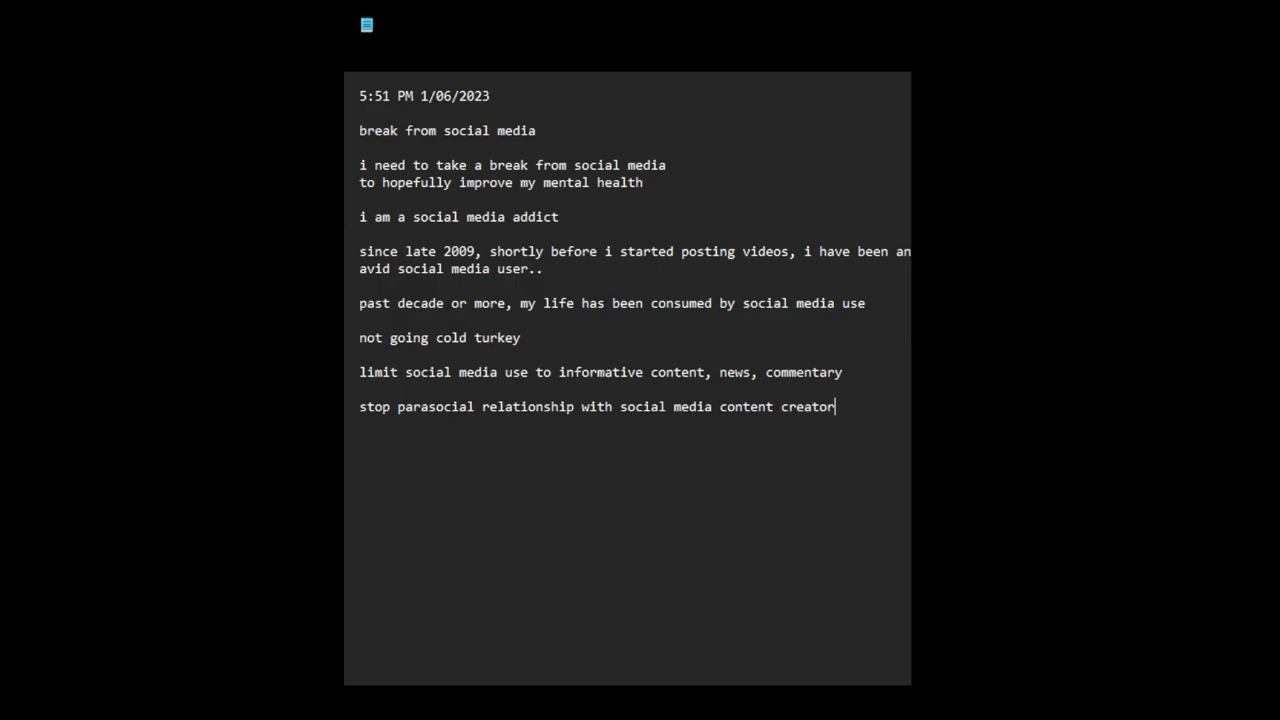
type("s")
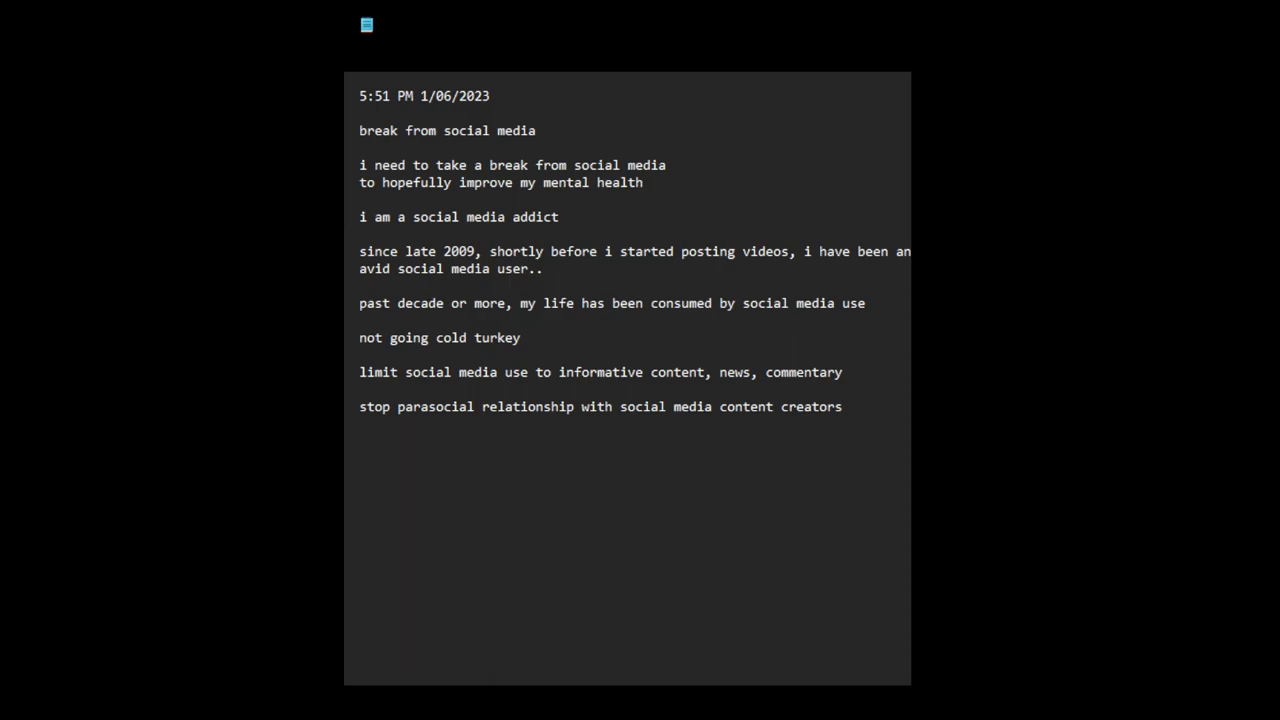
mouse_move(780, 244)
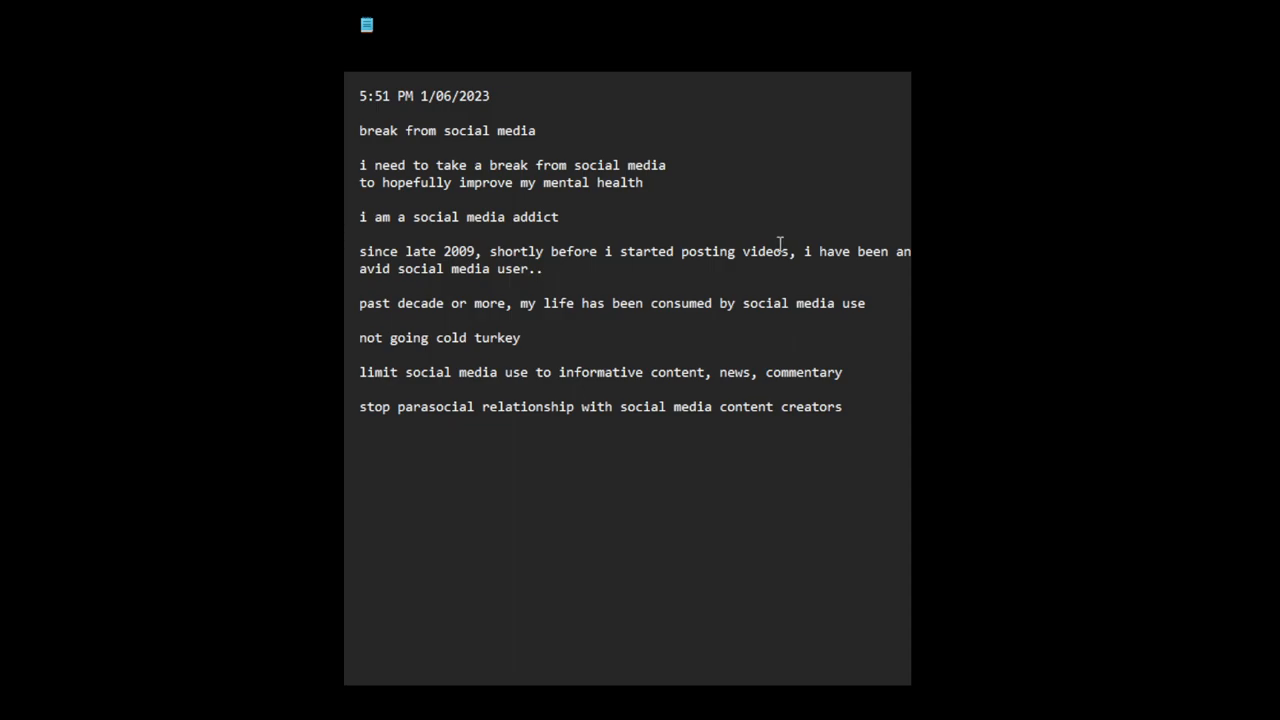